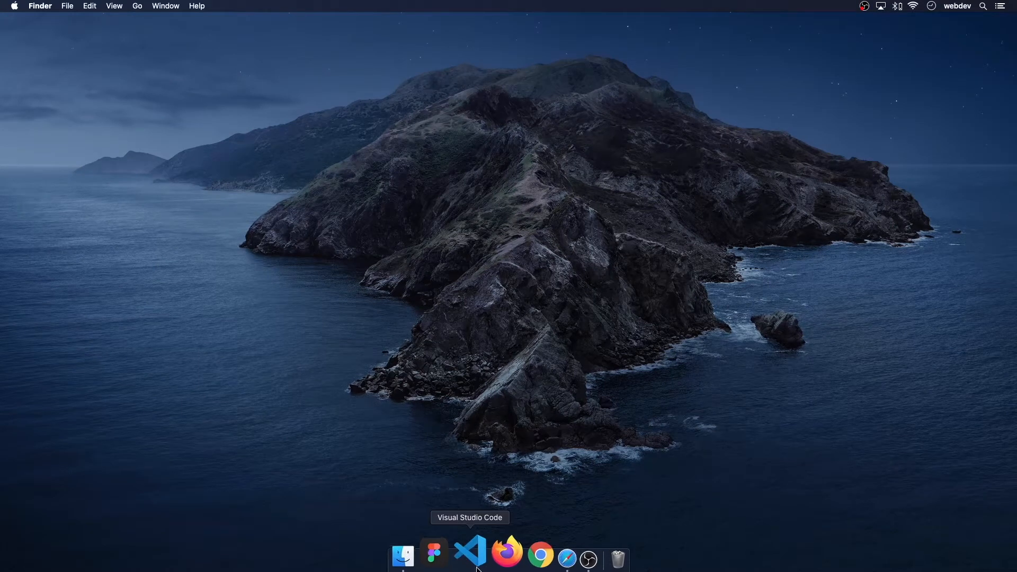
{"action": "mouse_move", "coordinate": [429, 558]}
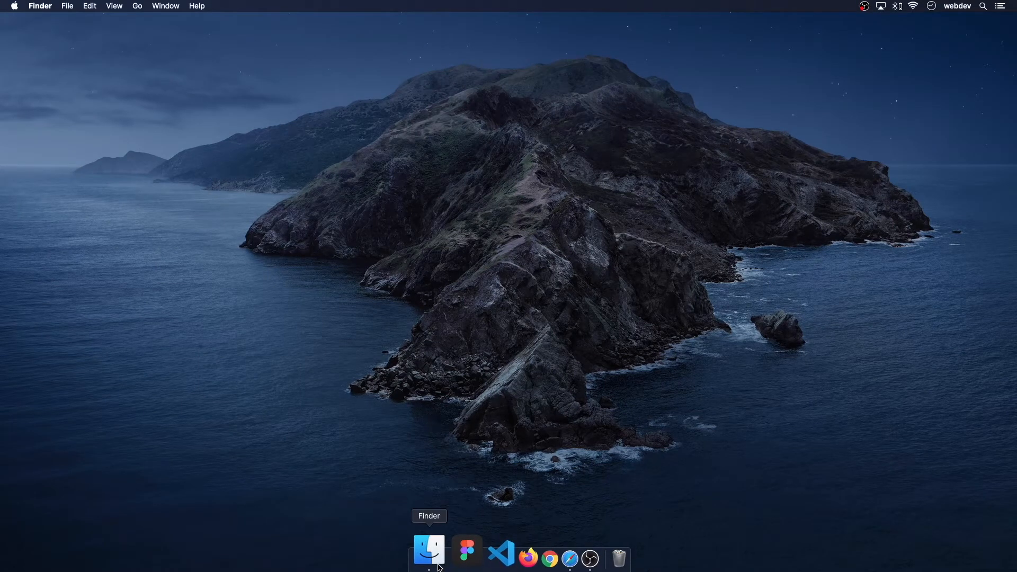
- Bring up a Finder window showing the Applications folder
{"action": "left_click", "coordinate": [67, 7]}
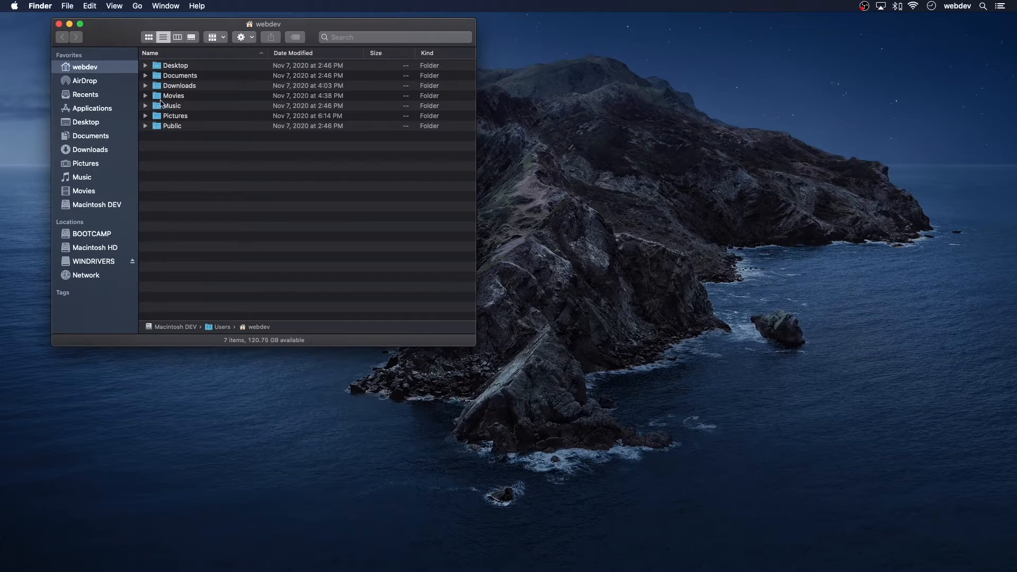
{"action": "left_click", "coordinate": [94, 108]}
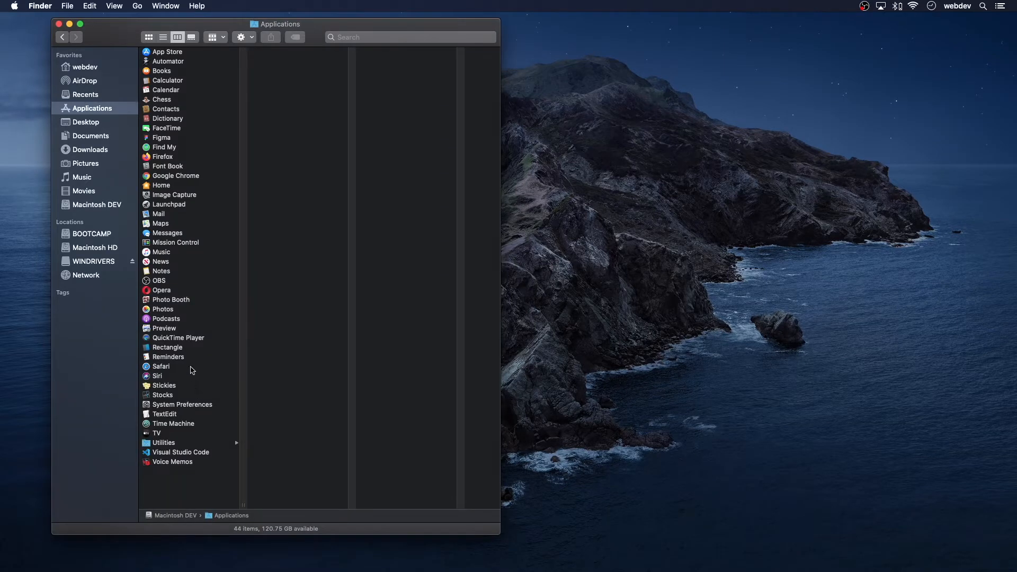
- Launch Rectangle from Applications, confirm the downloaded-app warning and go to System Preferences to authorize it
{"action": "left_click", "coordinate": [166, 348]}
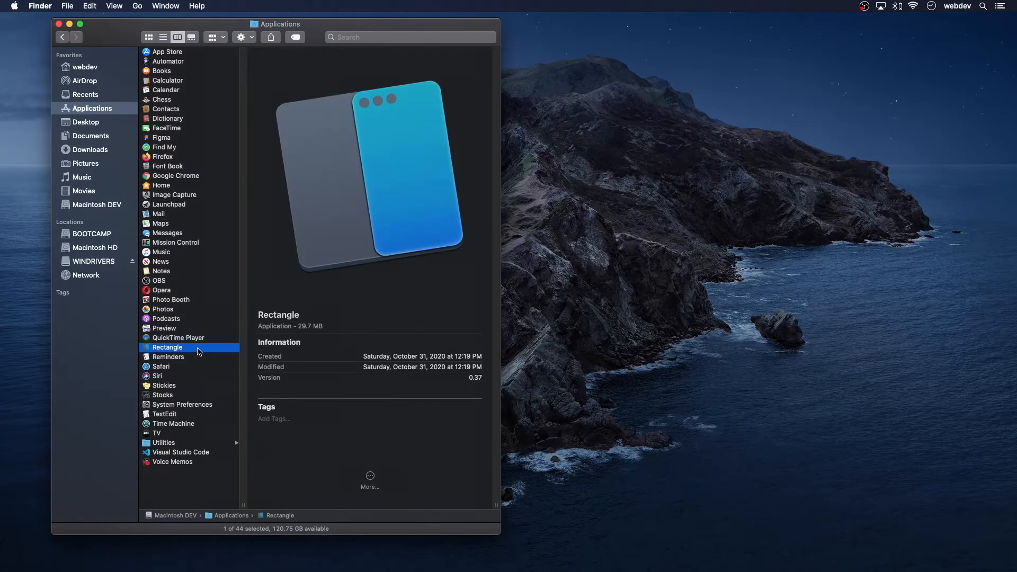
{"action": "double_click", "coordinate": [167, 348]}
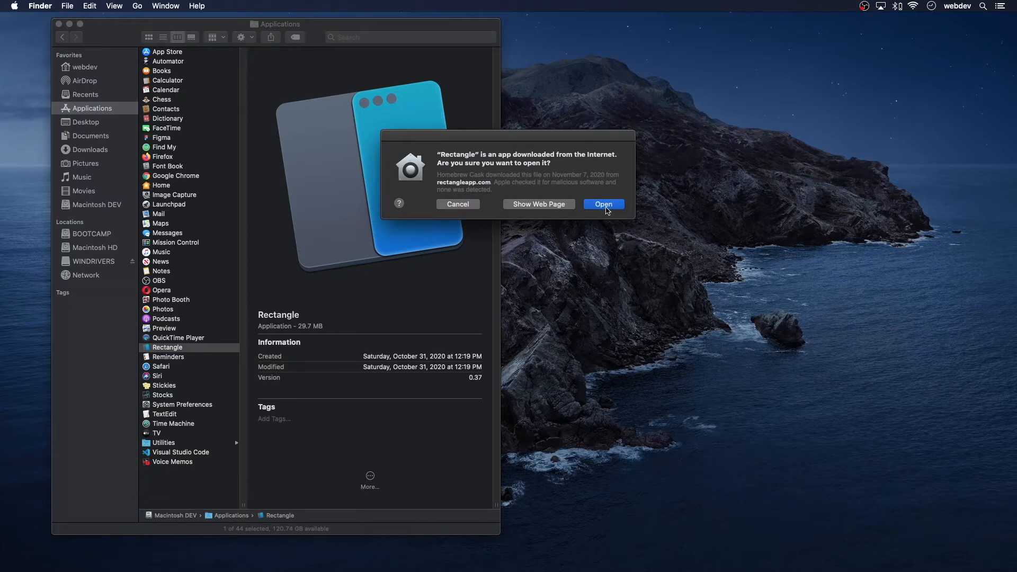
{"action": "left_click", "coordinate": [603, 203]}
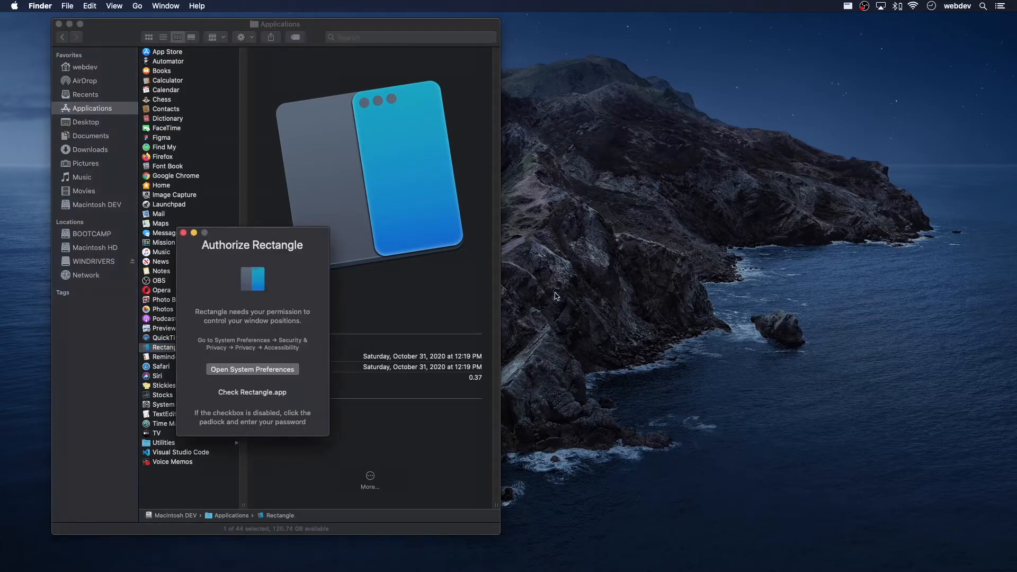
{"action": "left_click", "coordinate": [252, 368]}
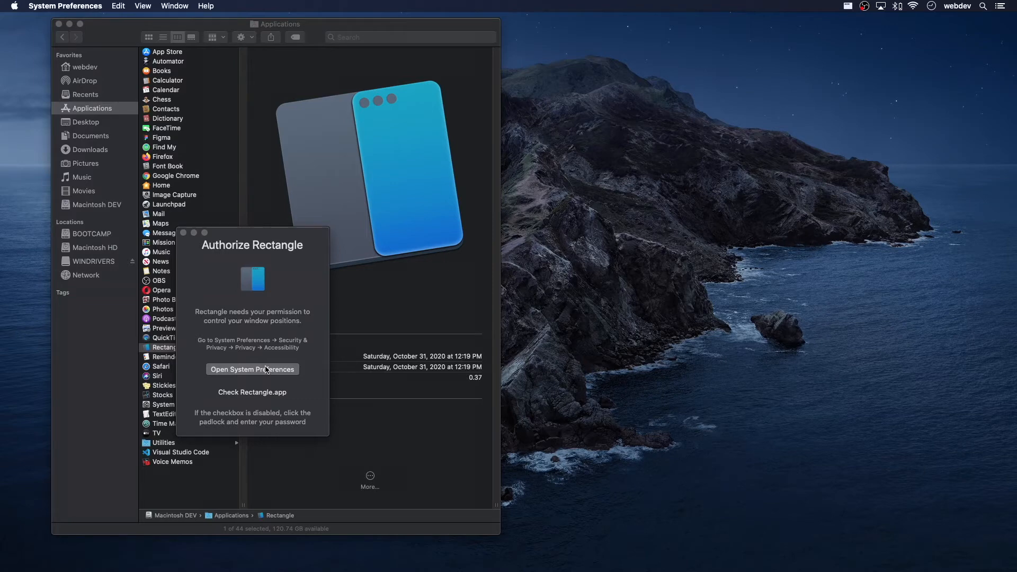
- Unlock the Accessibility privacy settings with the password and allow Rectangle to control the computer
{"action": "left_click", "coordinate": [252, 368]}
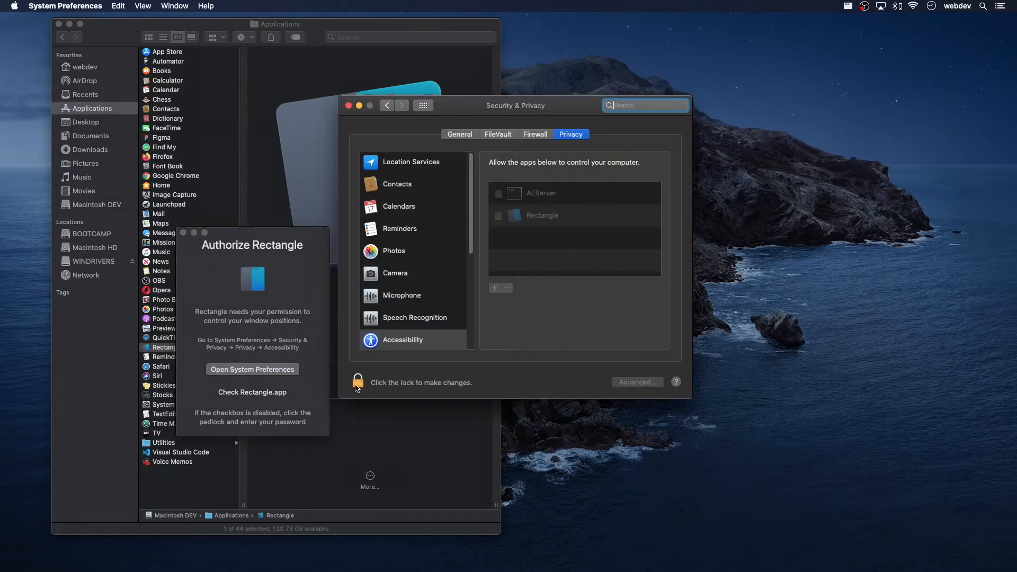
{"action": "left_click", "coordinate": [357, 383]}
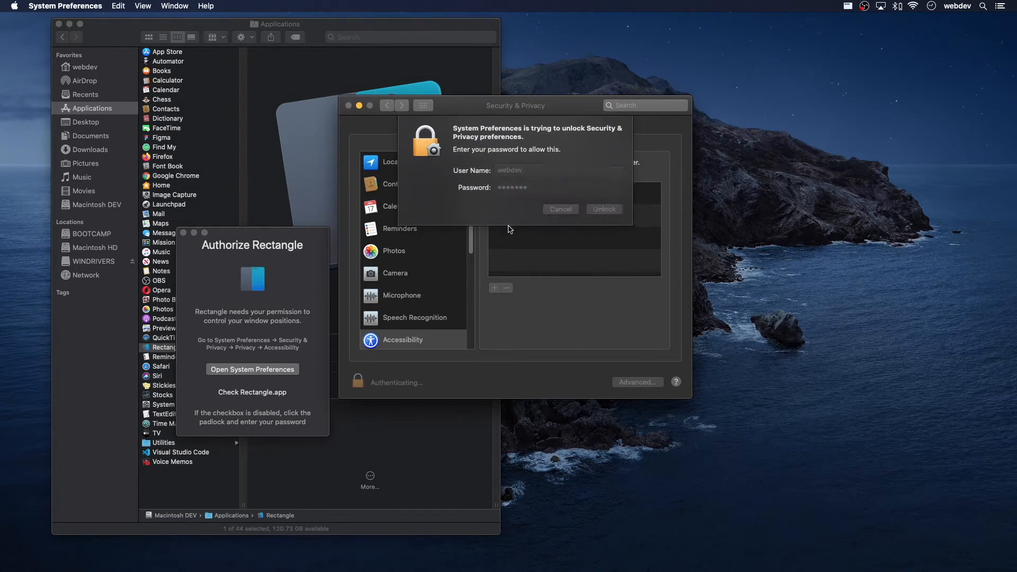
{"action": "left_click", "coordinate": [603, 209]}
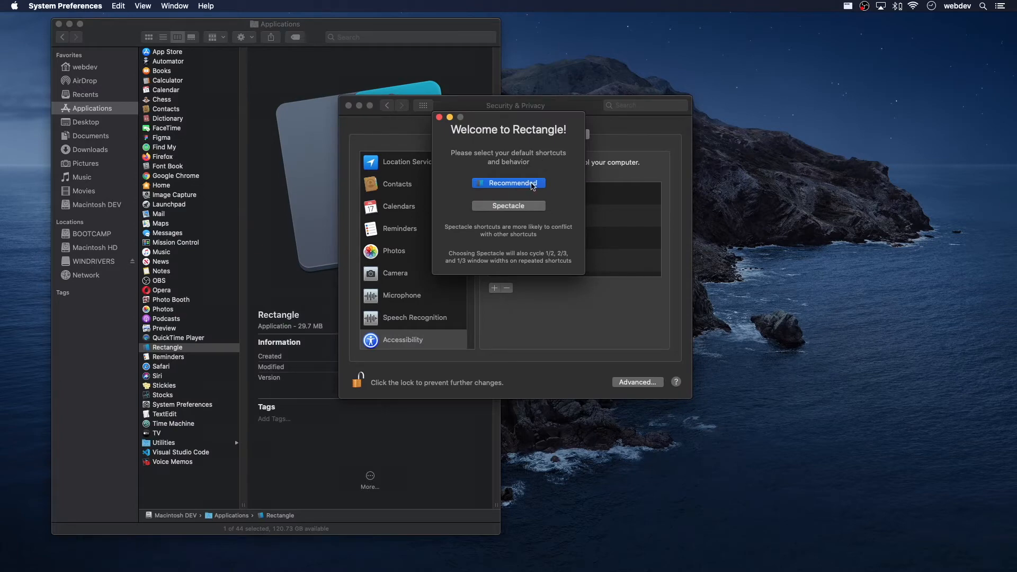
{"action": "mouse_move", "coordinate": [556, 151]}
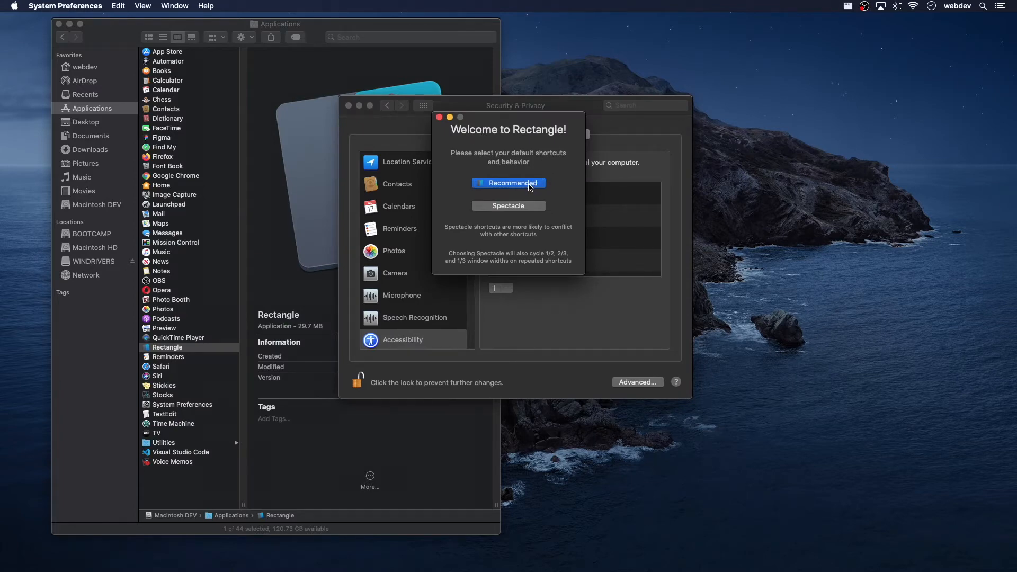
- Adopt Rectangle's recommended shortcuts, reveal the extra shortcuts and clear the Last Third shortcut
{"action": "left_click", "coordinate": [509, 183]}
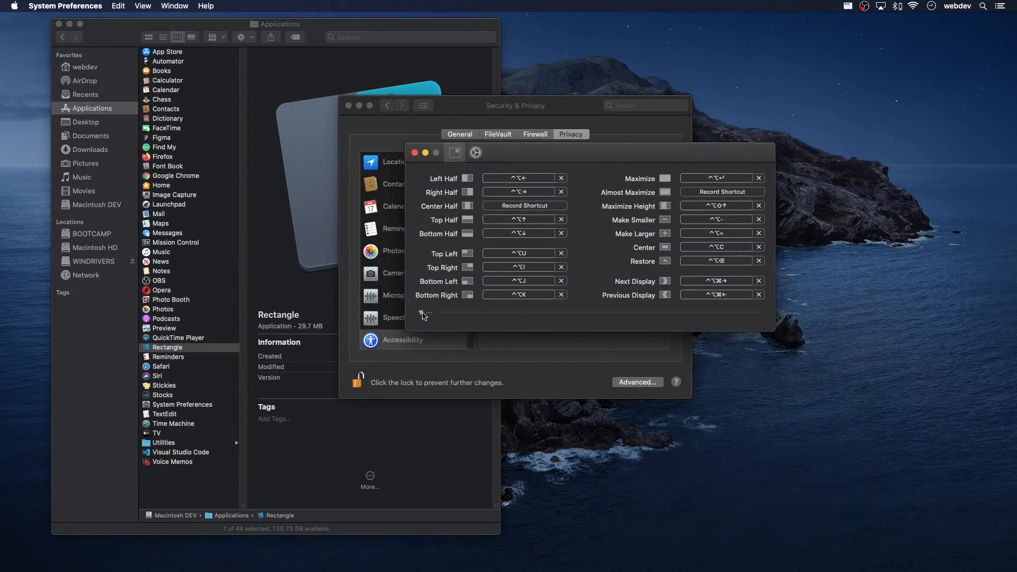
{"action": "left_click", "coordinate": [420, 314]}
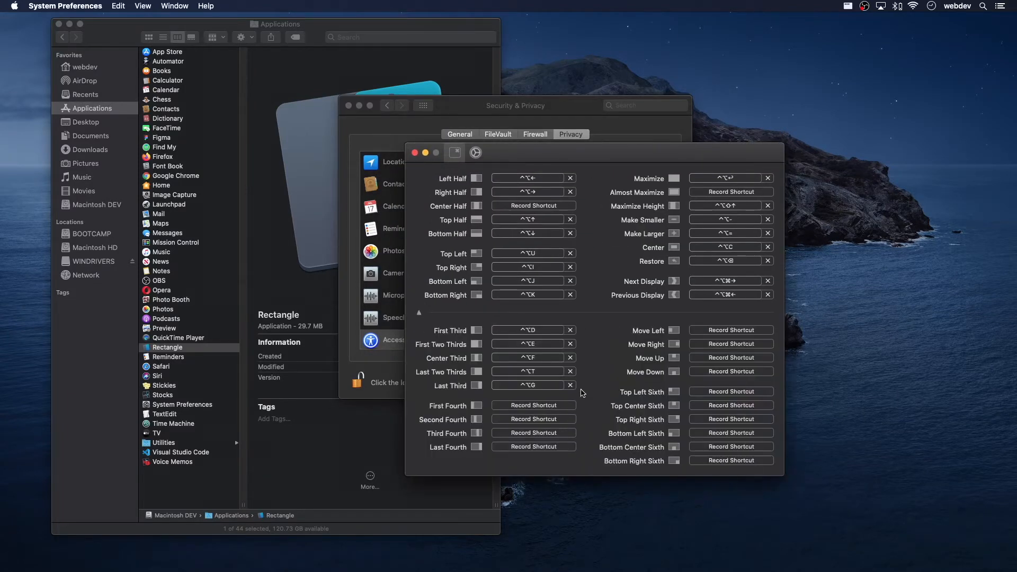
{"action": "mouse_move", "coordinate": [574, 365]}
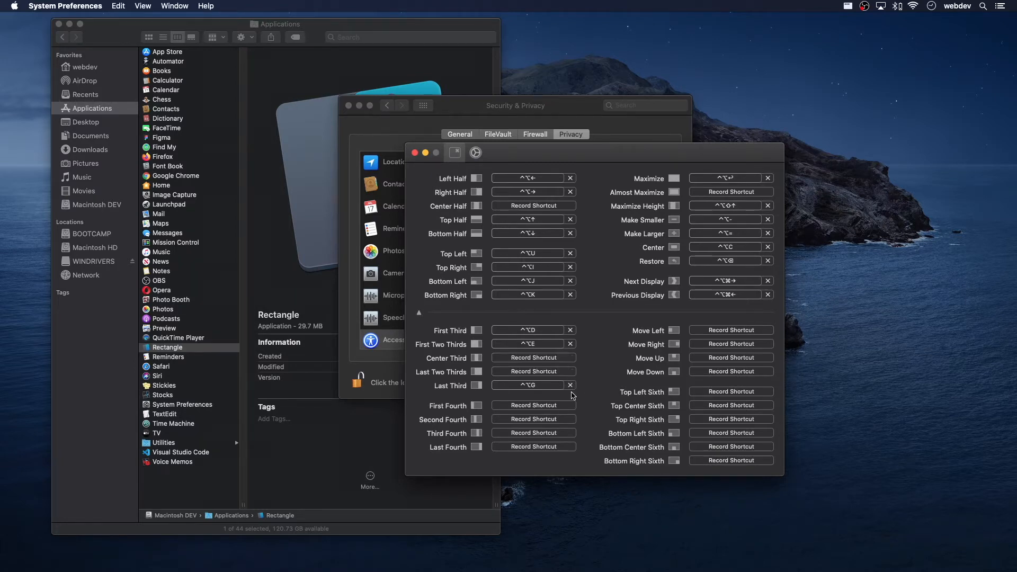
{"action": "left_click", "coordinate": [570, 385]}
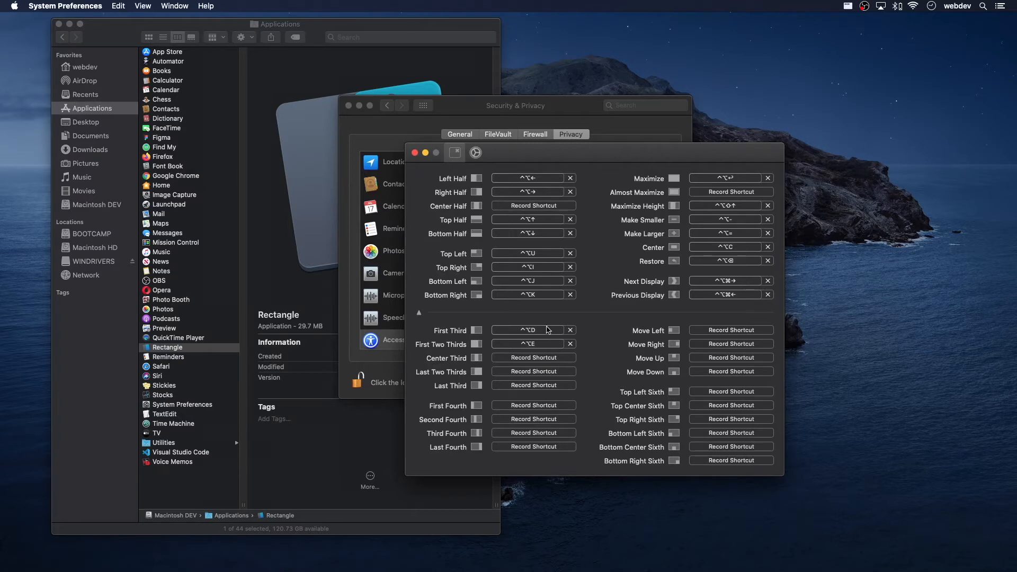
{"action": "mouse_move", "coordinate": [582, 370]}
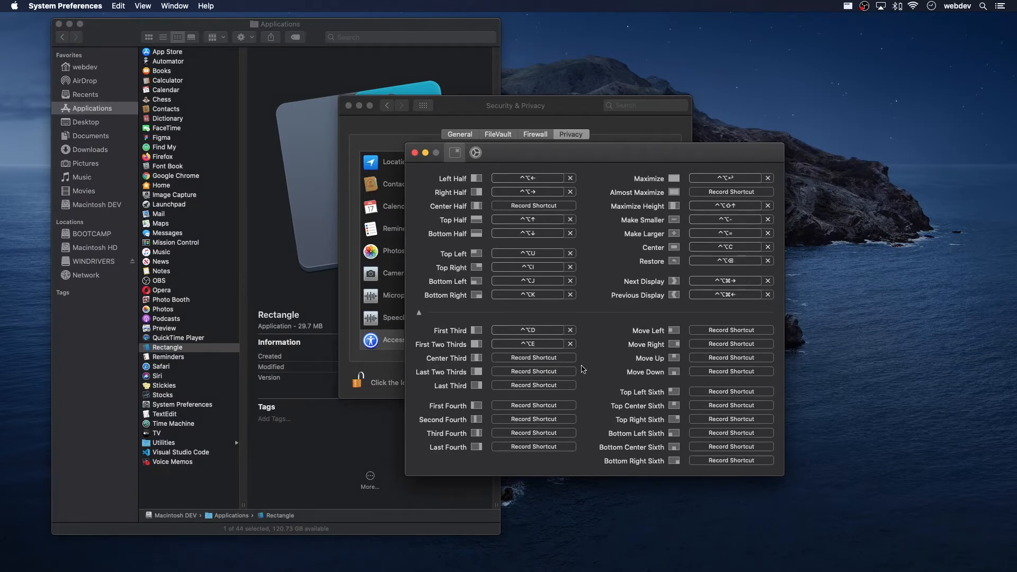
{"action": "mouse_move", "coordinate": [485, 176]}
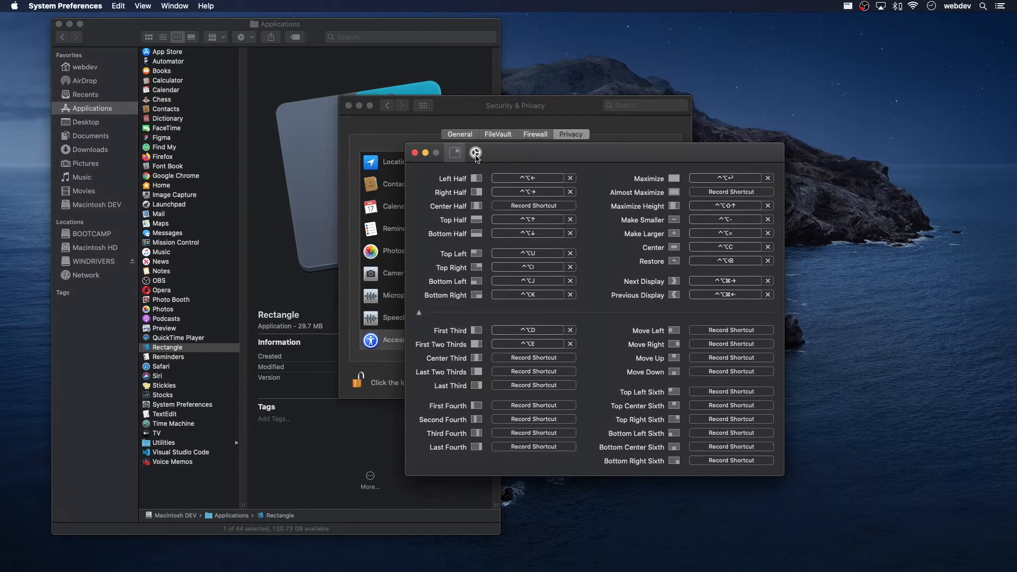
- Review Rectangle's general settings checkboxes and close the preferences windows
{"action": "left_click", "coordinate": [476, 152]}
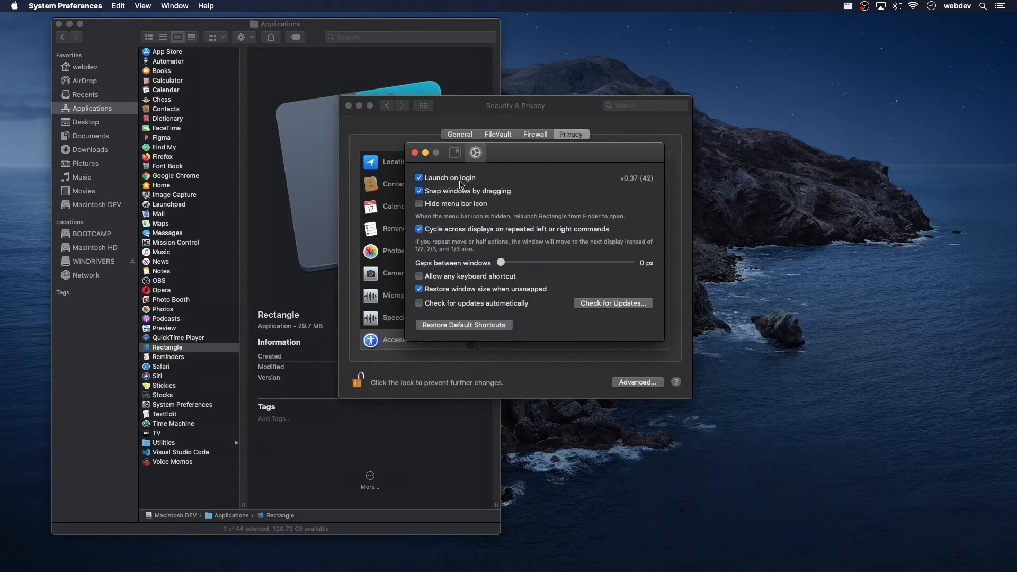
{"action": "mouse_move", "coordinate": [493, 201]}
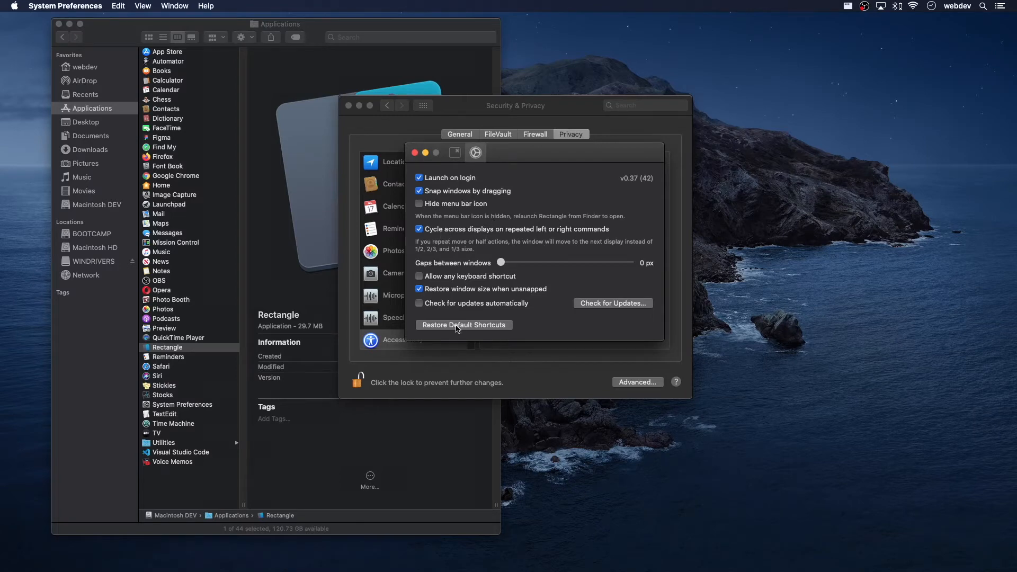
{"action": "mouse_move", "coordinate": [438, 198]}
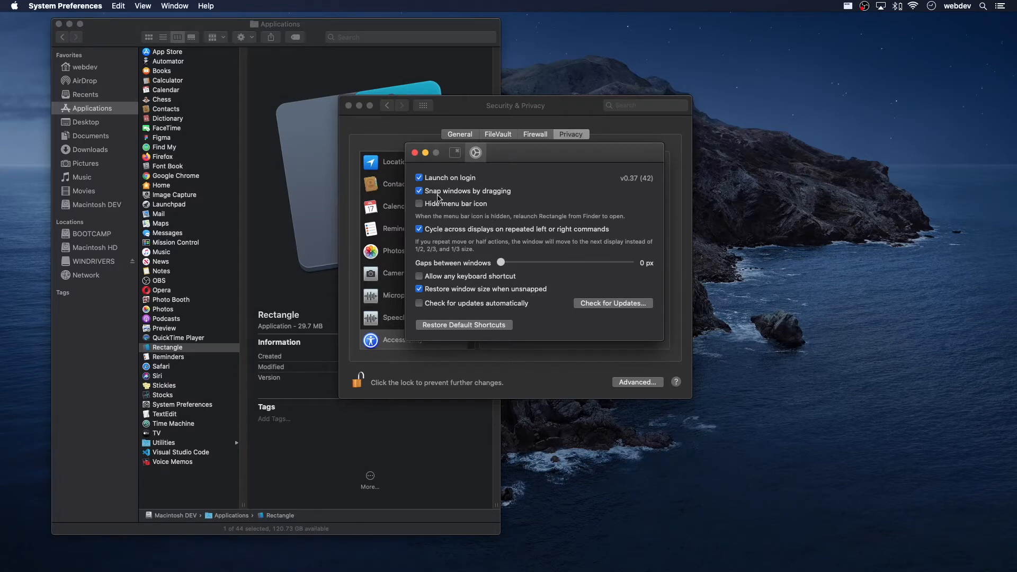
{"action": "mouse_move", "coordinate": [459, 242]}
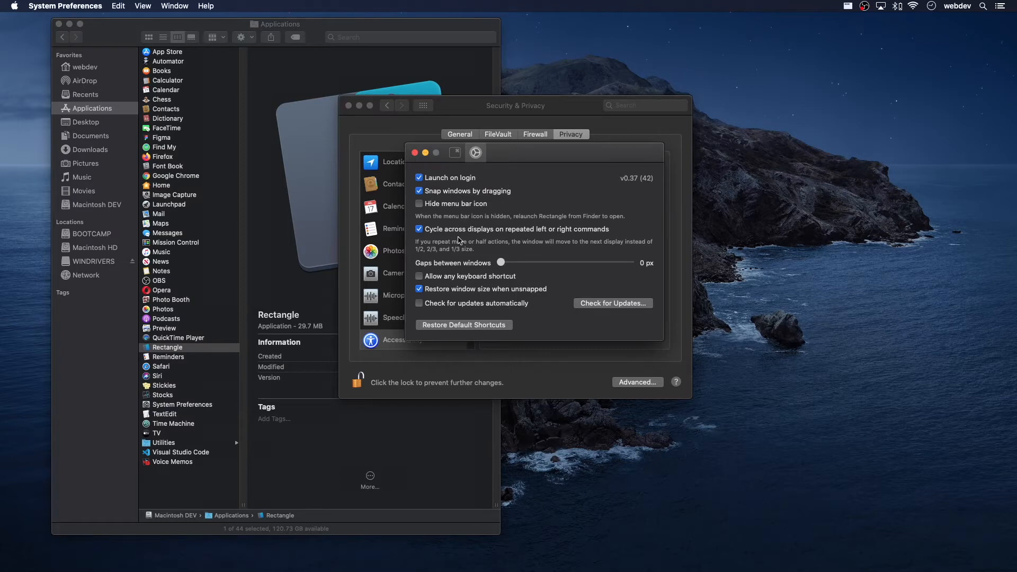
{"action": "left_click", "coordinate": [415, 153]}
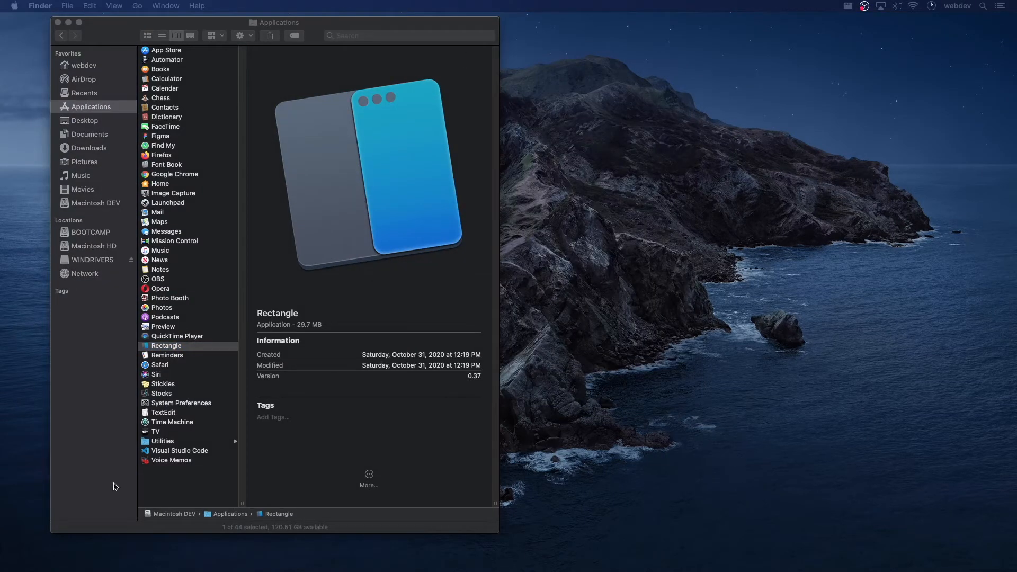
{"action": "mouse_move", "coordinate": [726, 483]}
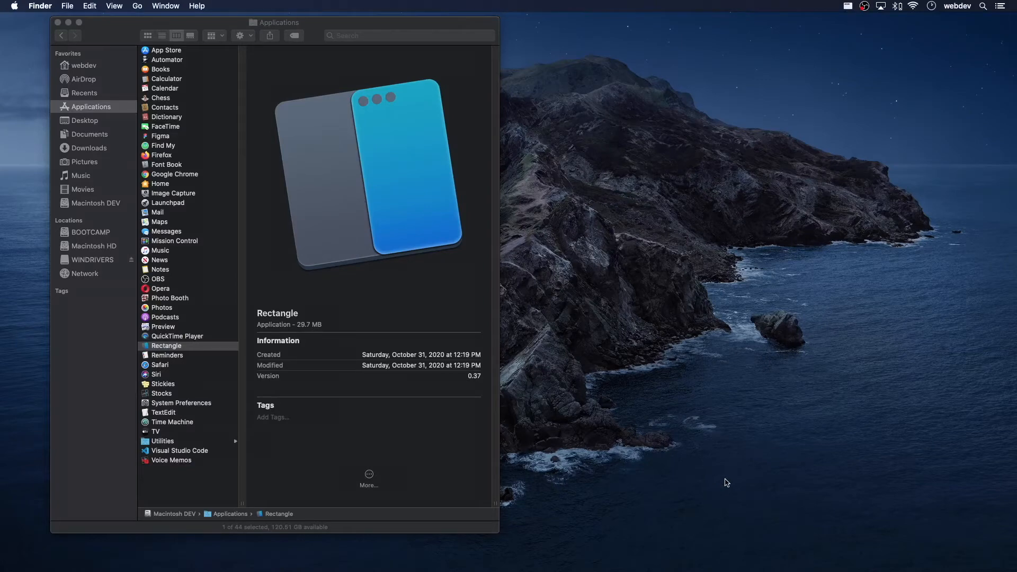
- Launch Terminal so a fresh shell window appears beside Finder
{"action": "left_click", "coordinate": [67, 6]}
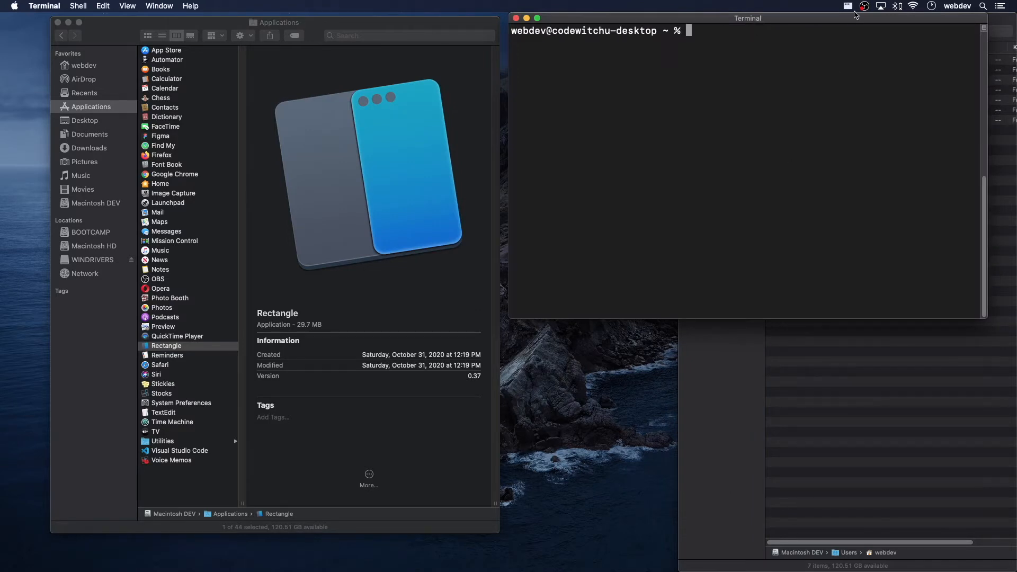
{"action": "mouse_move", "coordinate": [576, 177]}
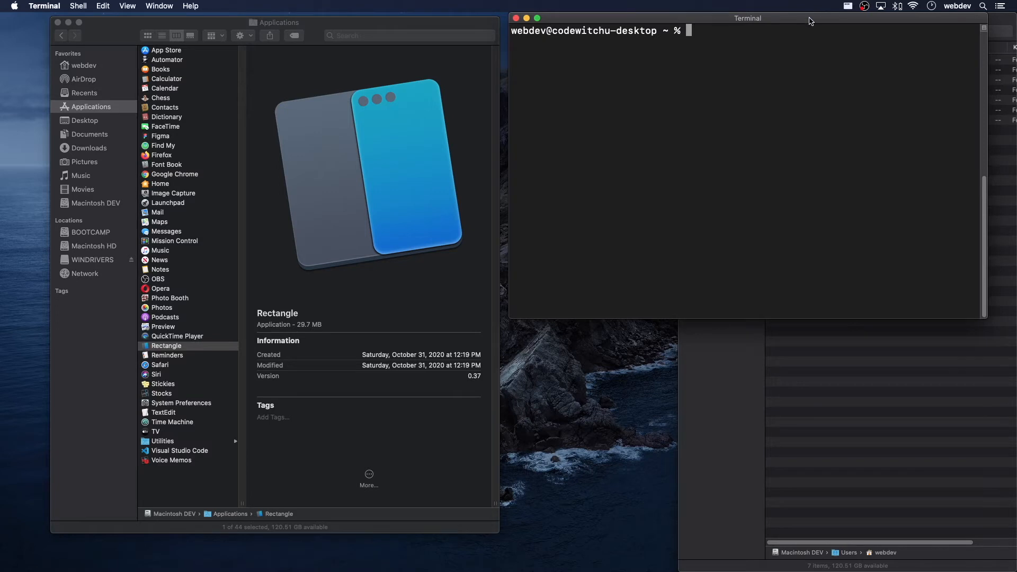
- Reopen Rectangle's preferences from its menu bar icon and show the keyboard shortcuts list
{"action": "left_click", "coordinate": [847, 5]}
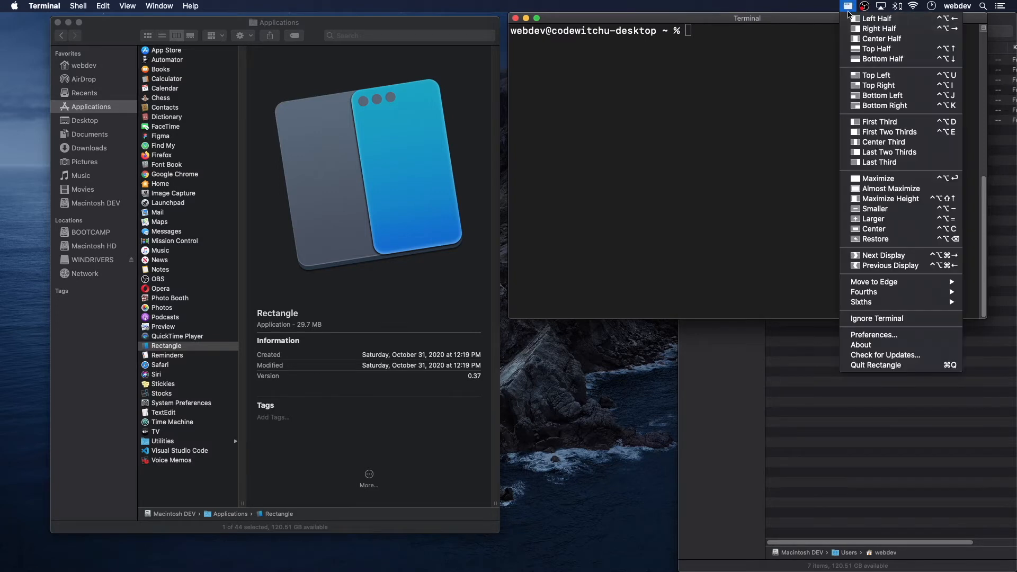
{"action": "mouse_move", "coordinate": [873, 335]}
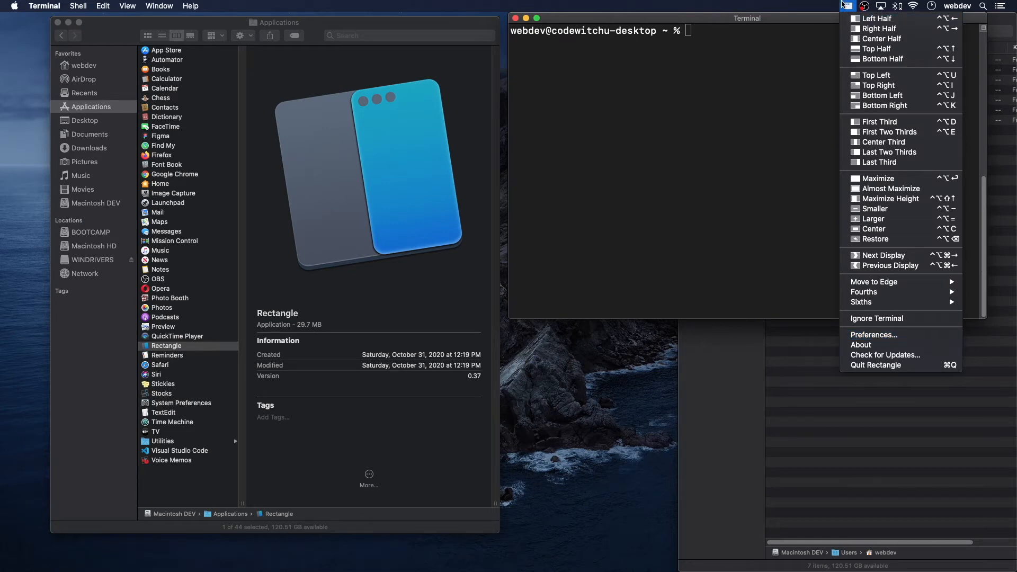
{"action": "left_click", "coordinate": [875, 334]}
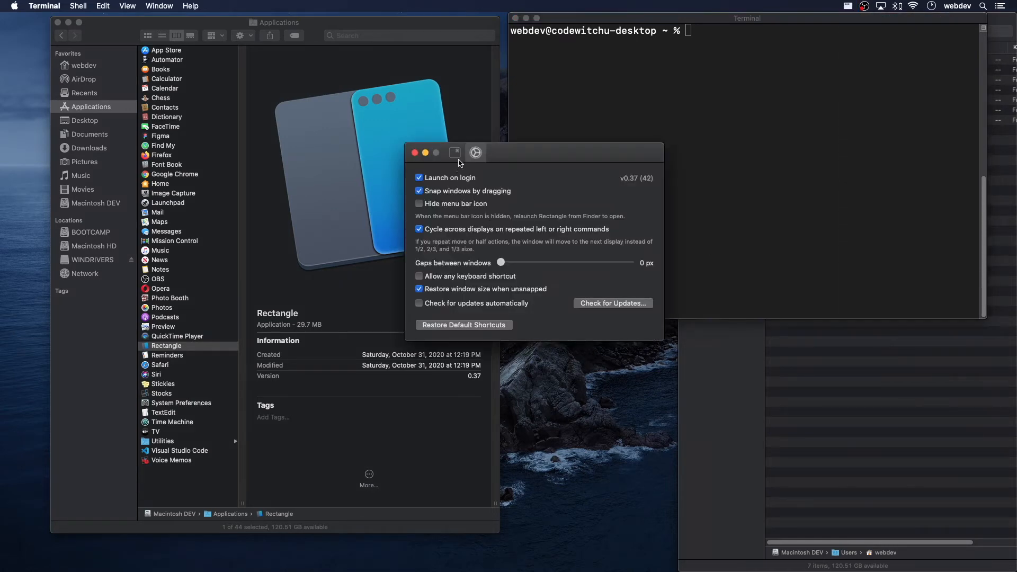
{"action": "left_click", "coordinate": [455, 153]}
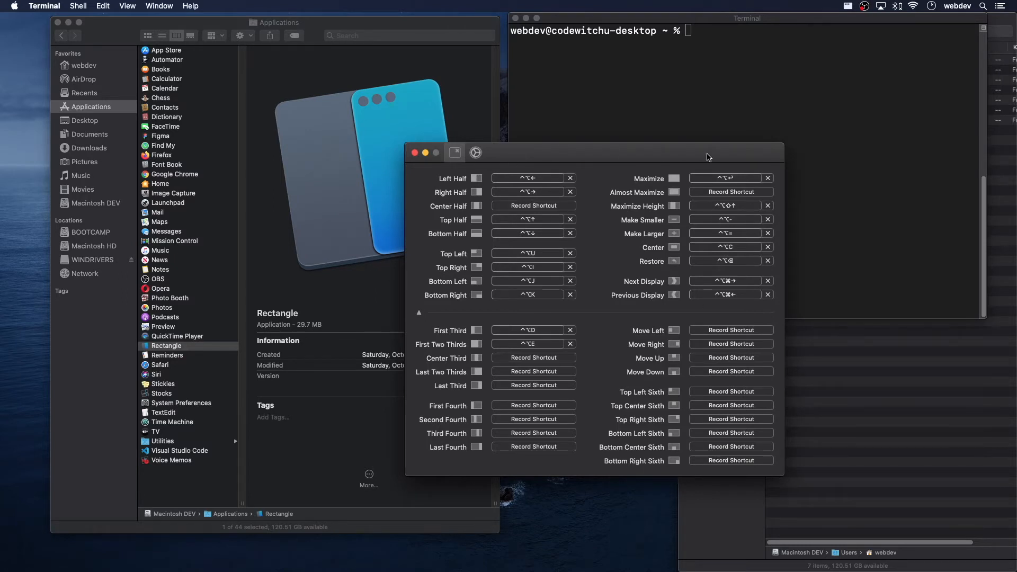
{"action": "mouse_move", "coordinate": [627, 223]}
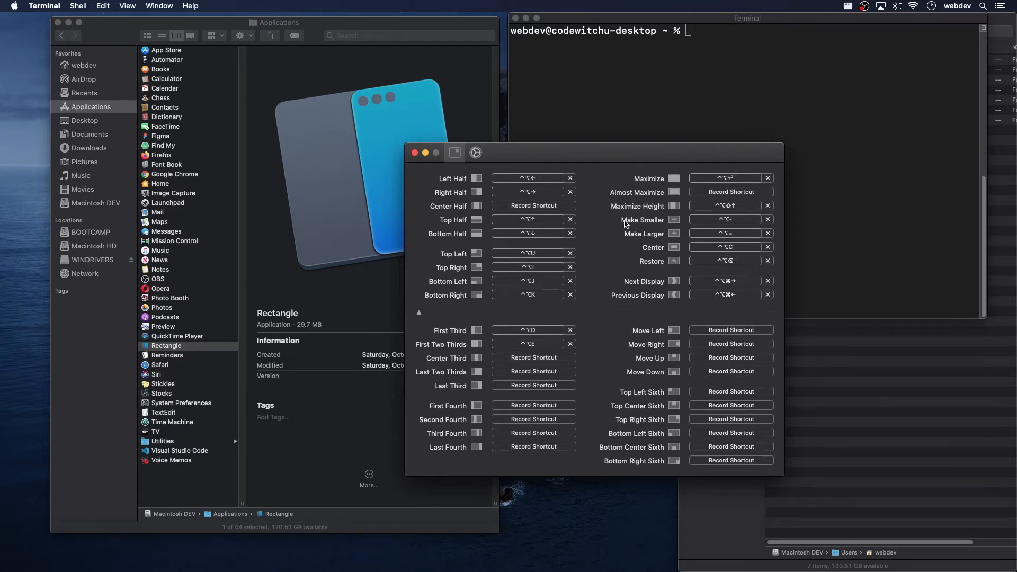
{"action": "mouse_move", "coordinate": [550, 226]}
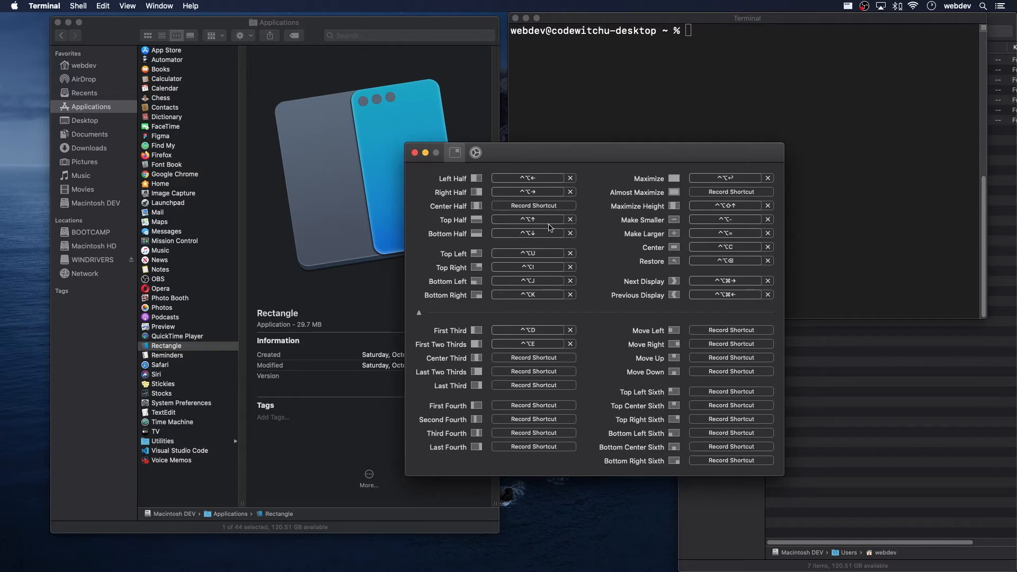
{"action": "mouse_move", "coordinate": [541, 151]}
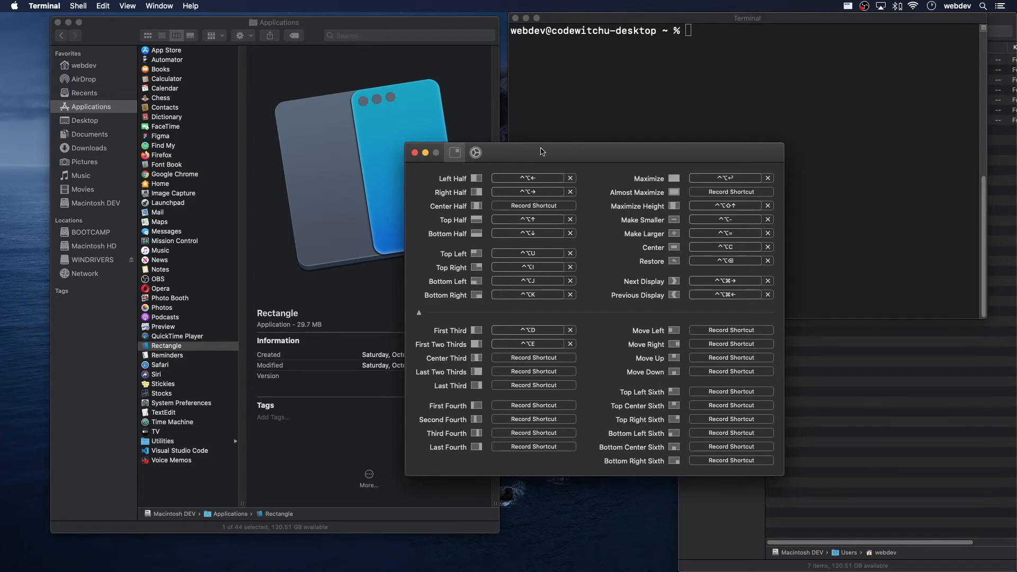
{"action": "mouse_move", "coordinate": [415, 153]}
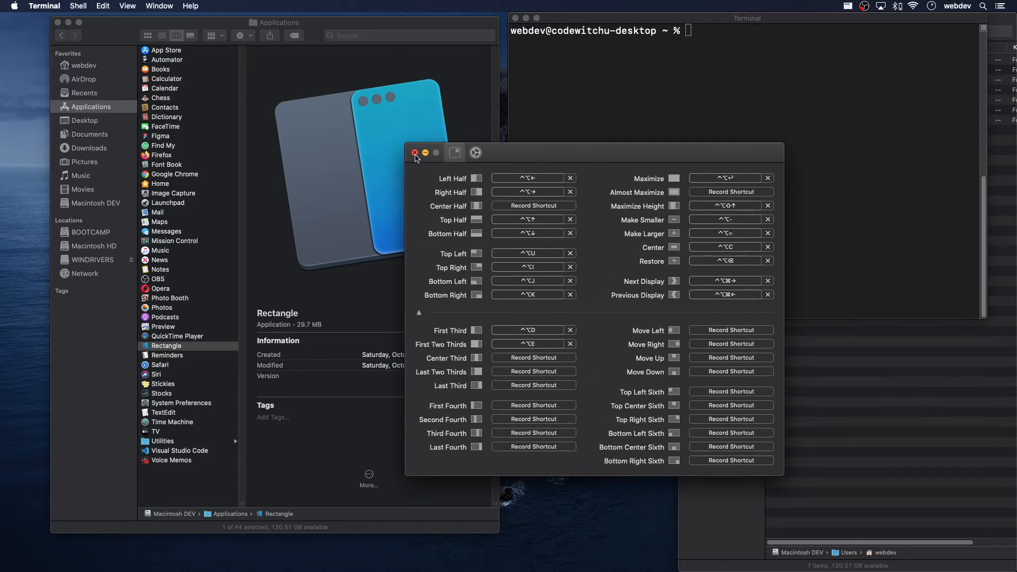
{"action": "mouse_move", "coordinate": [602, 232]}
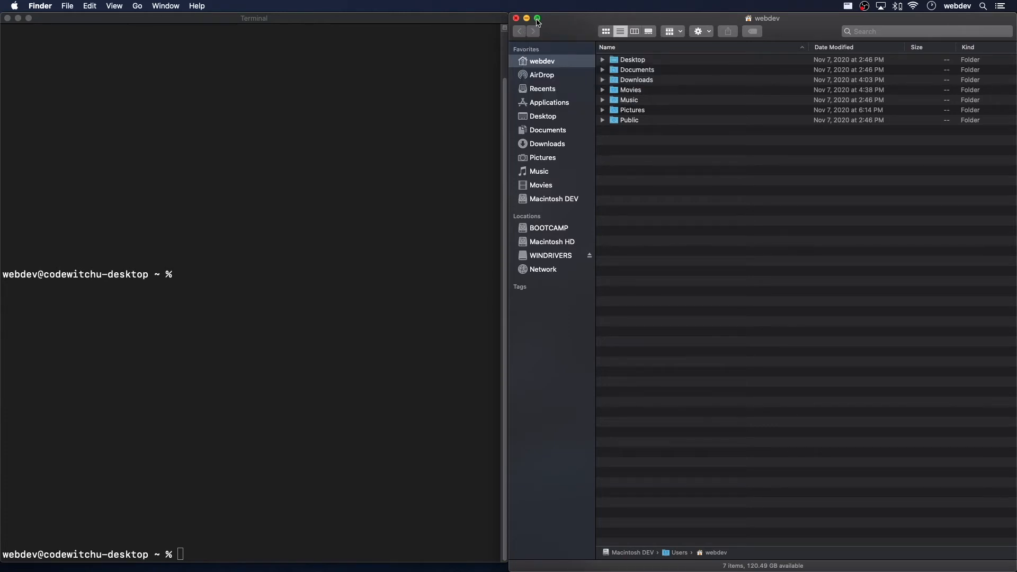
{"action": "mouse_move", "coordinate": [538, 18]}
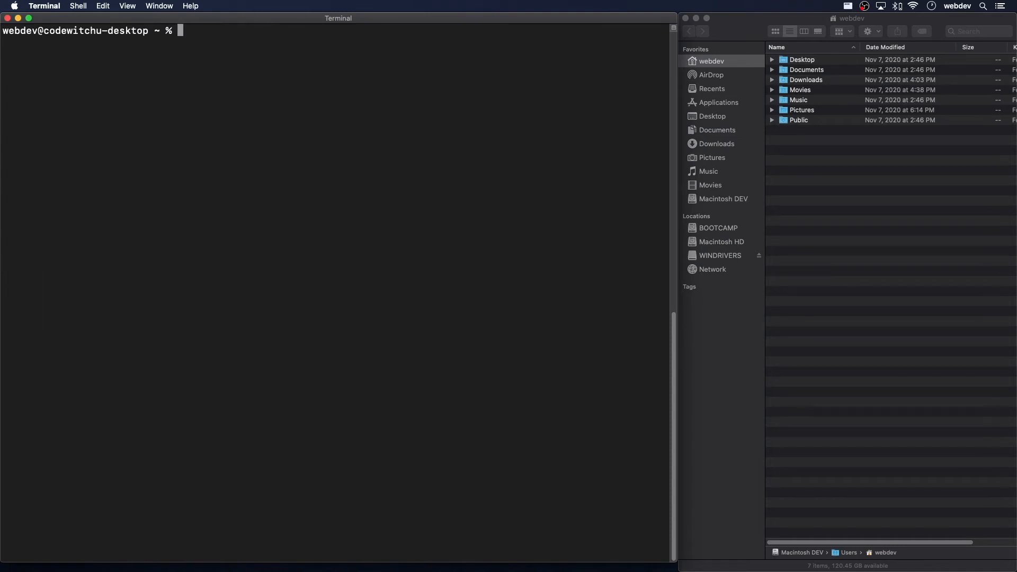
{"action": "mouse_move", "coordinate": [657, 27]}
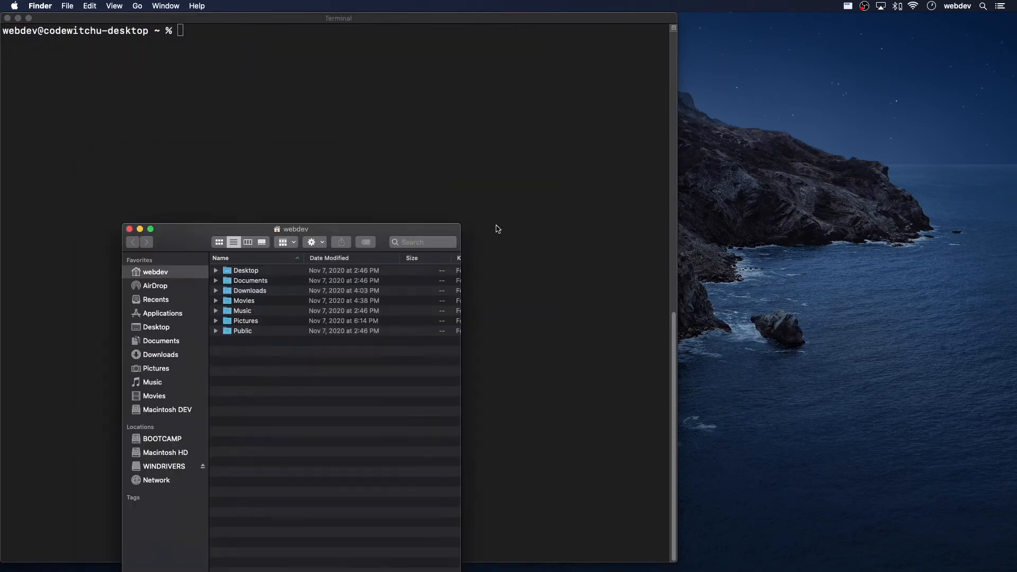
- Focus the Finder window so it can be snapped to the right half beside Terminal
{"action": "left_click", "coordinate": [139, 229]}
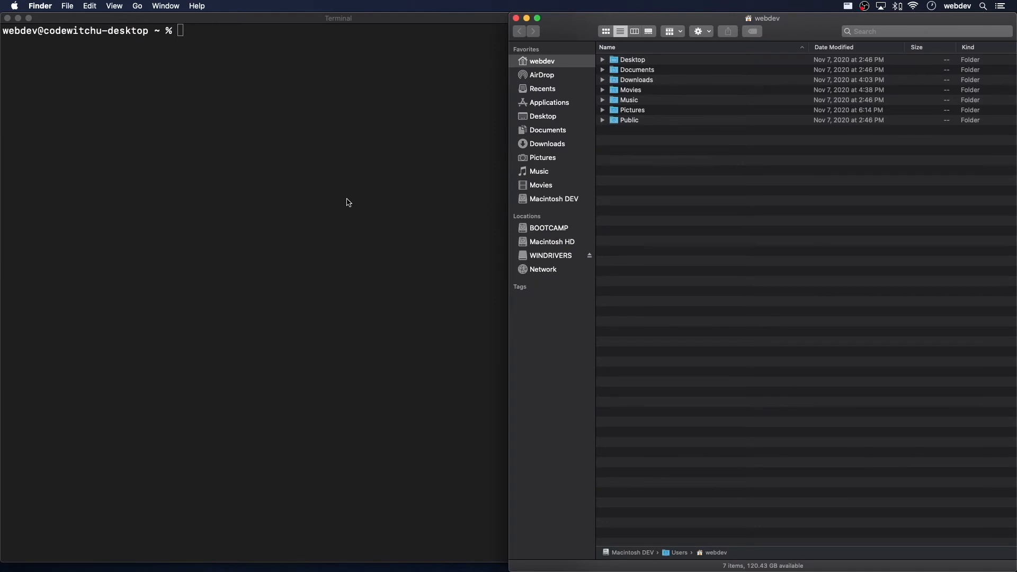
{"action": "mouse_move", "coordinate": [364, 156]}
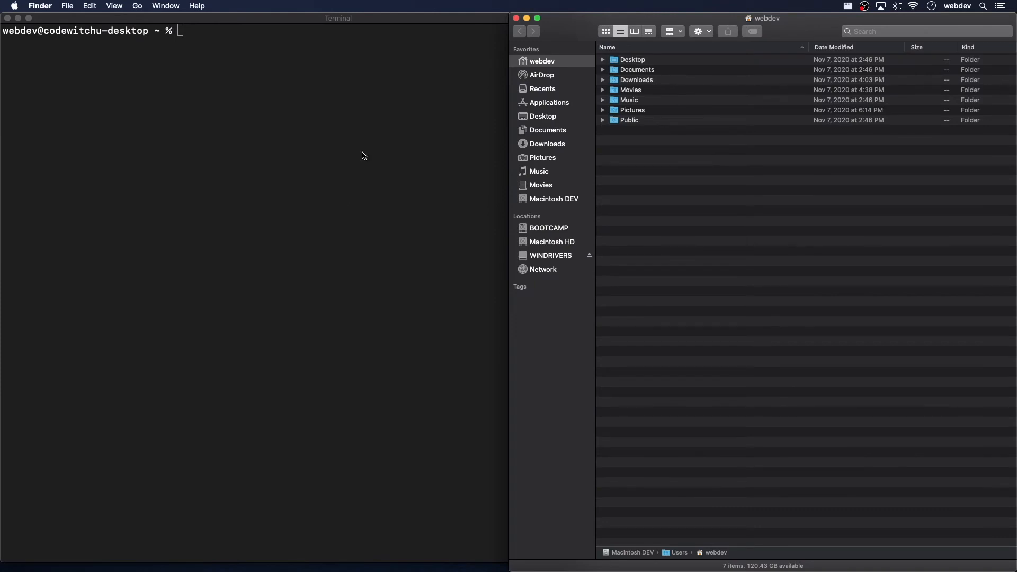
{"action": "mouse_move", "coordinate": [322, 174]}
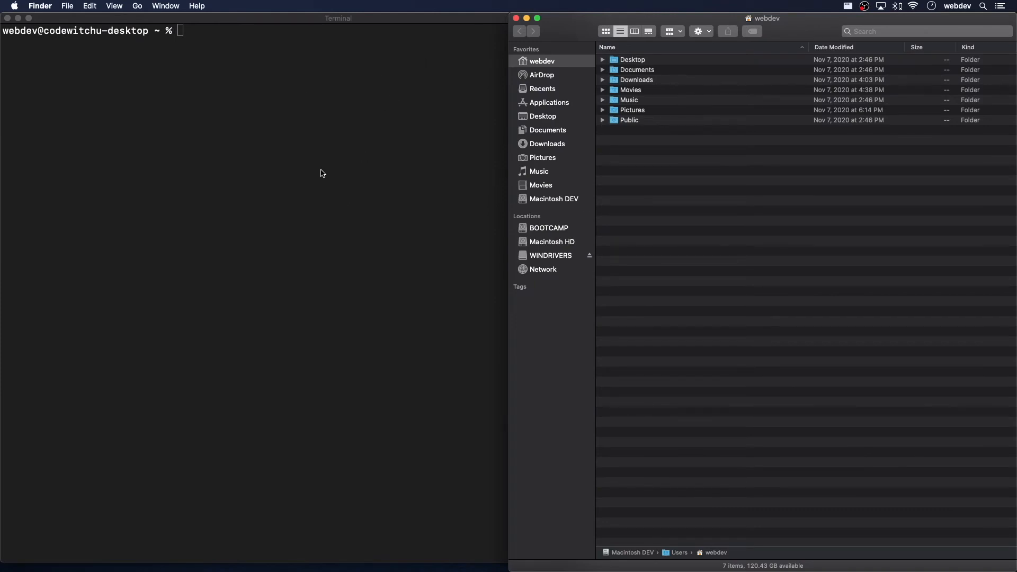
{"action": "mouse_move", "coordinate": [381, 512]}
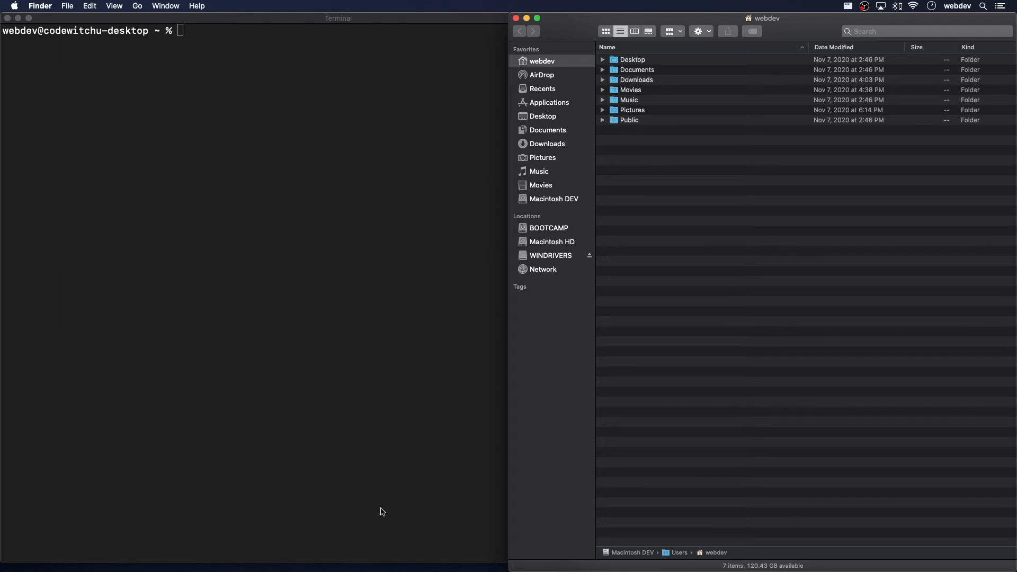
{"action": "mouse_move", "coordinate": [647, 412]}
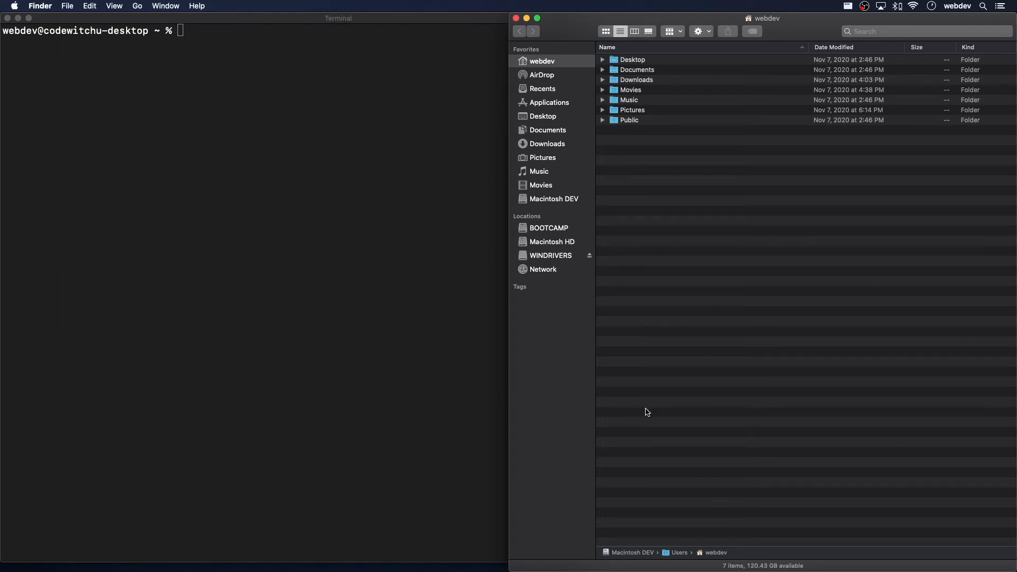
{"action": "mouse_move", "coordinate": [447, 383]}
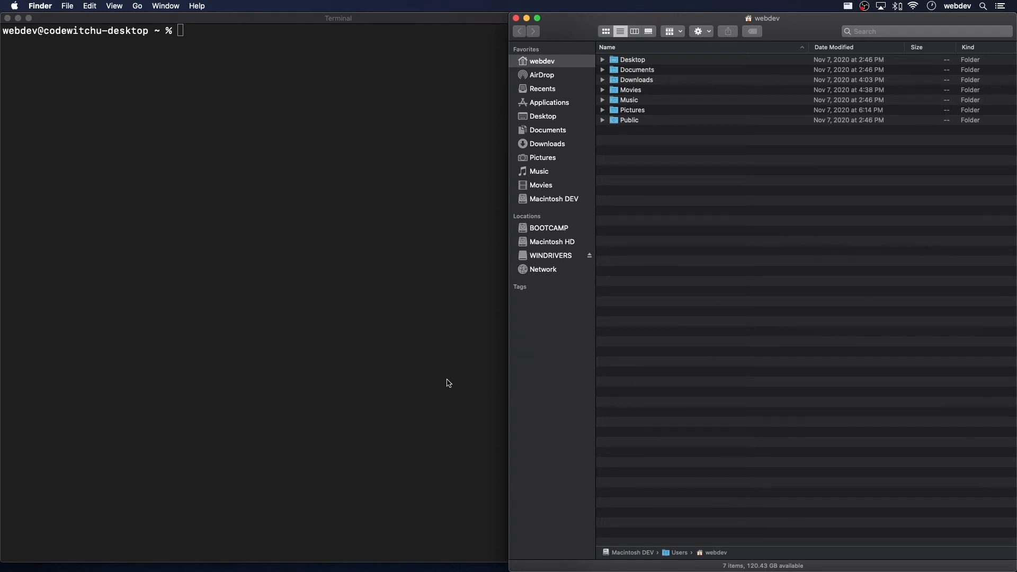
{"action": "mouse_move", "coordinate": [563, 166]}
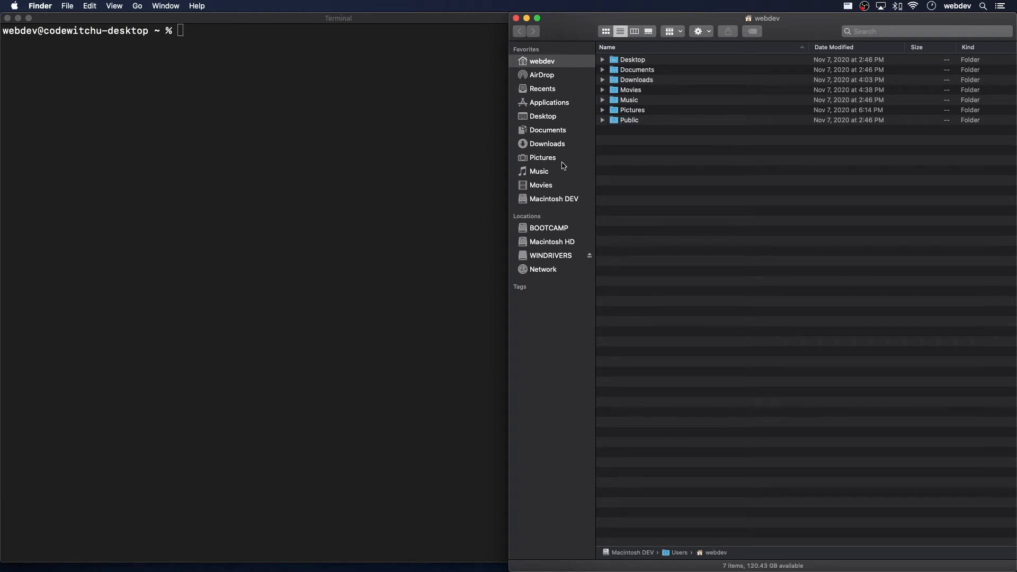
- Focus the Finder window before shrinking and centring it with Ctrl+Option+- and Ctrl+Option+C
{"action": "left_click", "coordinate": [527, 18]}
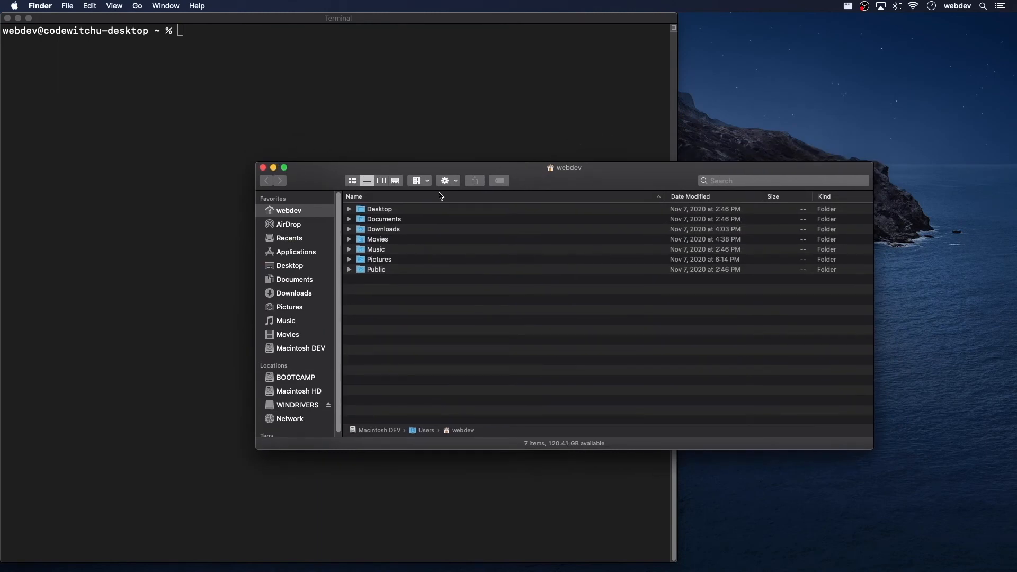
{"action": "mouse_move", "coordinate": [372, 149]}
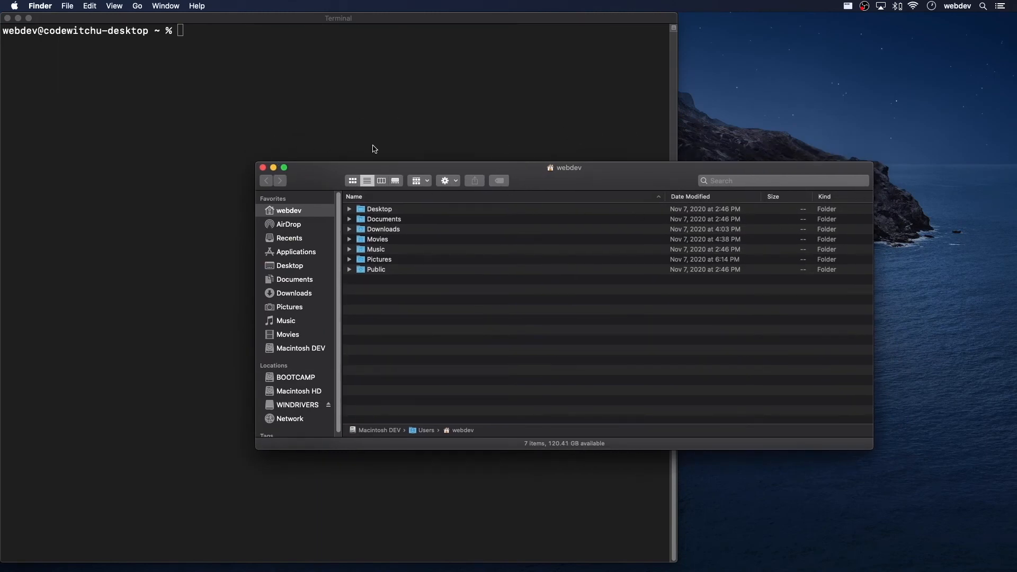
{"action": "mouse_move", "coordinate": [807, 209]}
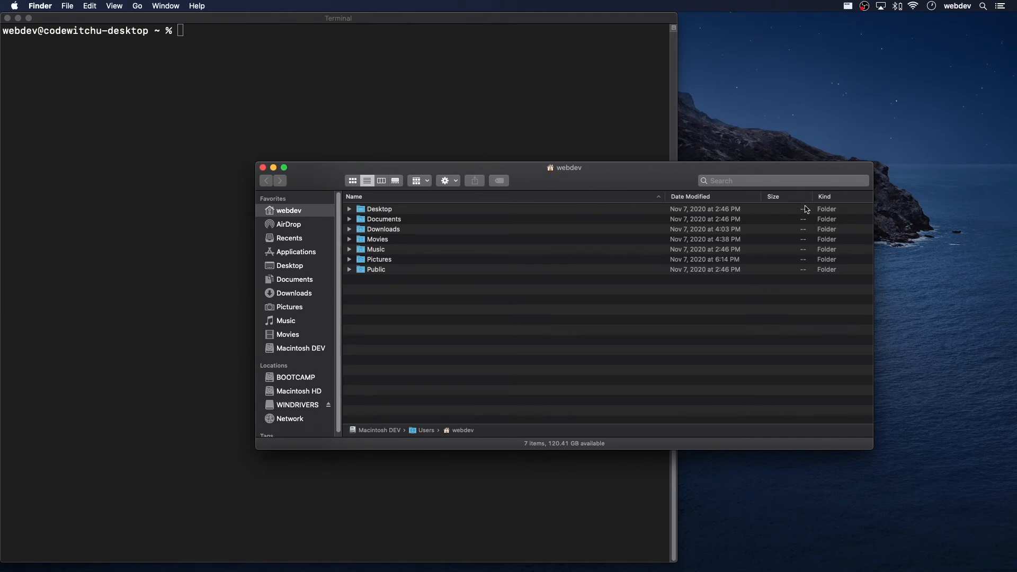
{"action": "mouse_move", "coordinate": [784, 218]}
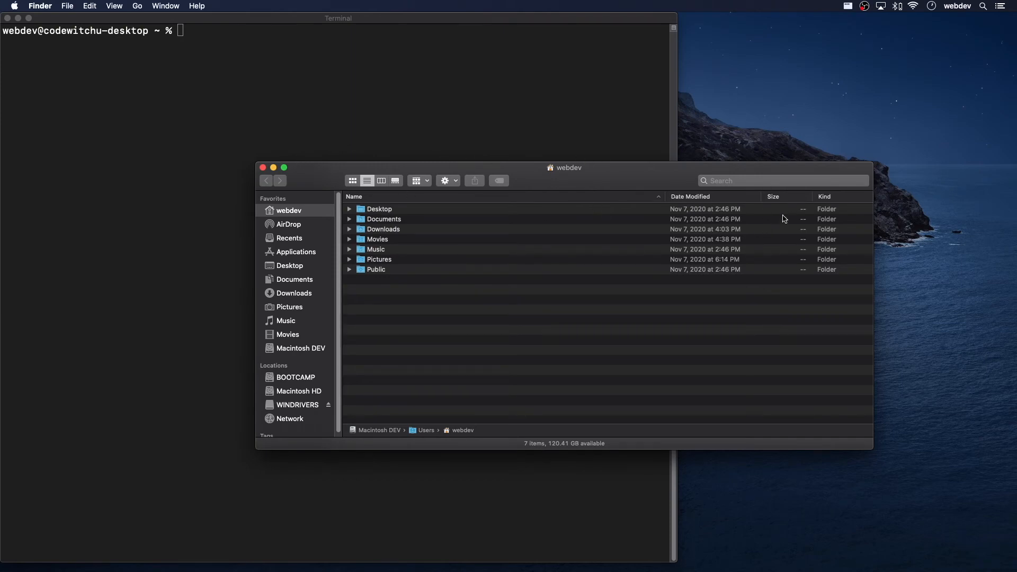
{"action": "mouse_move", "coordinate": [924, 224]}
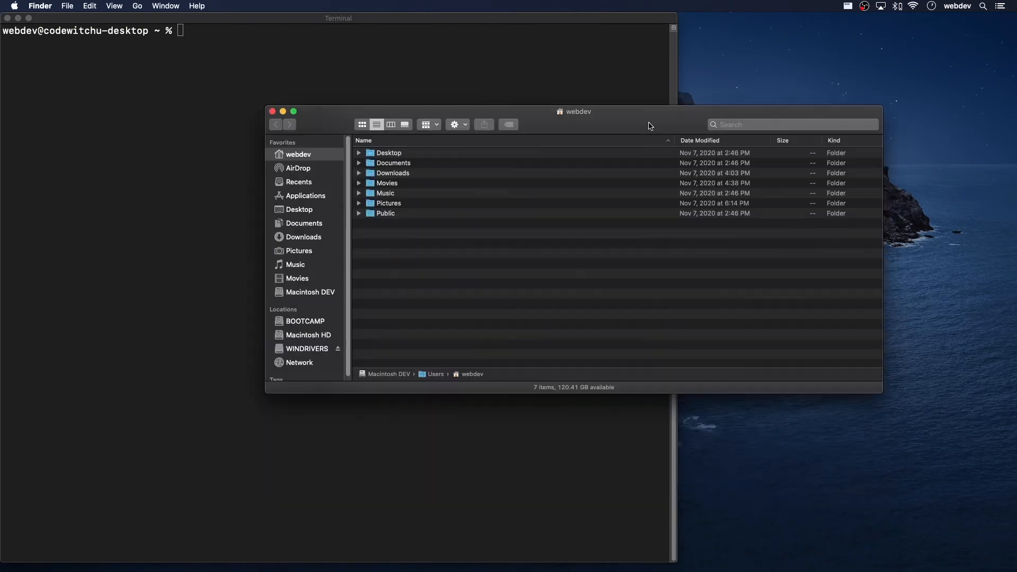
{"action": "left_click", "coordinate": [282, 111]}
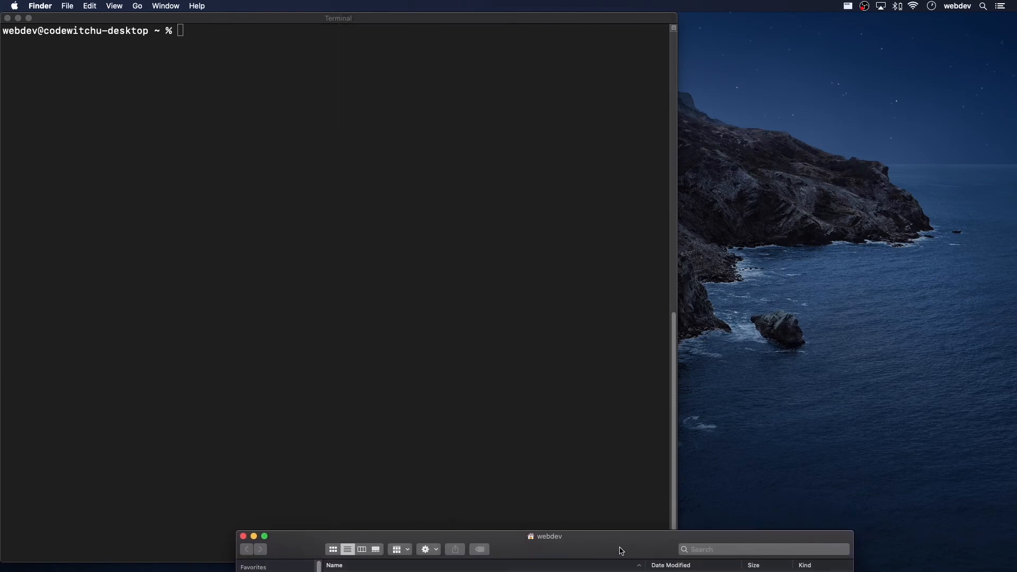
{"action": "mouse_move", "coordinate": [244, 550]}
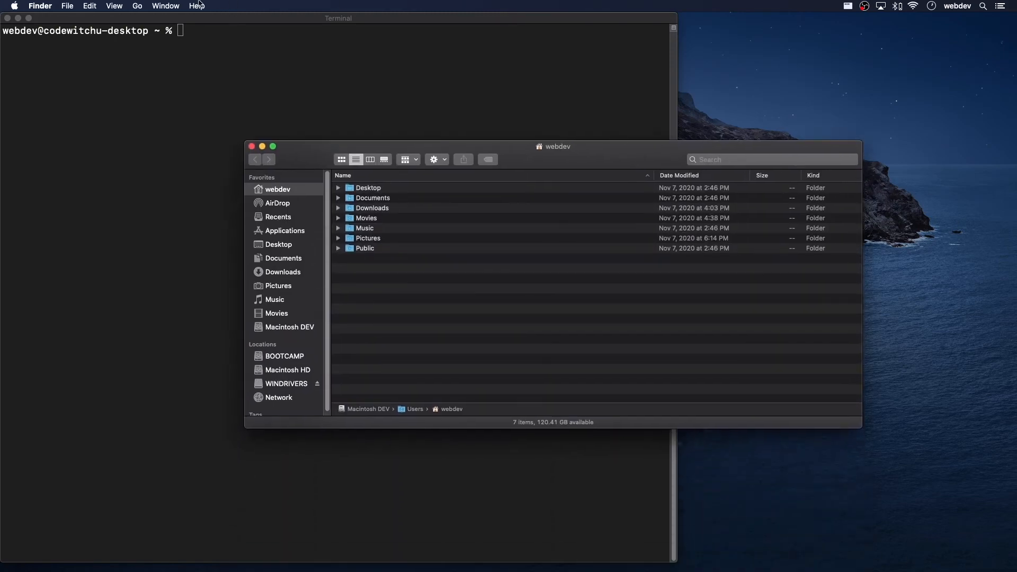
{"action": "left_click", "coordinate": [165, 6]}
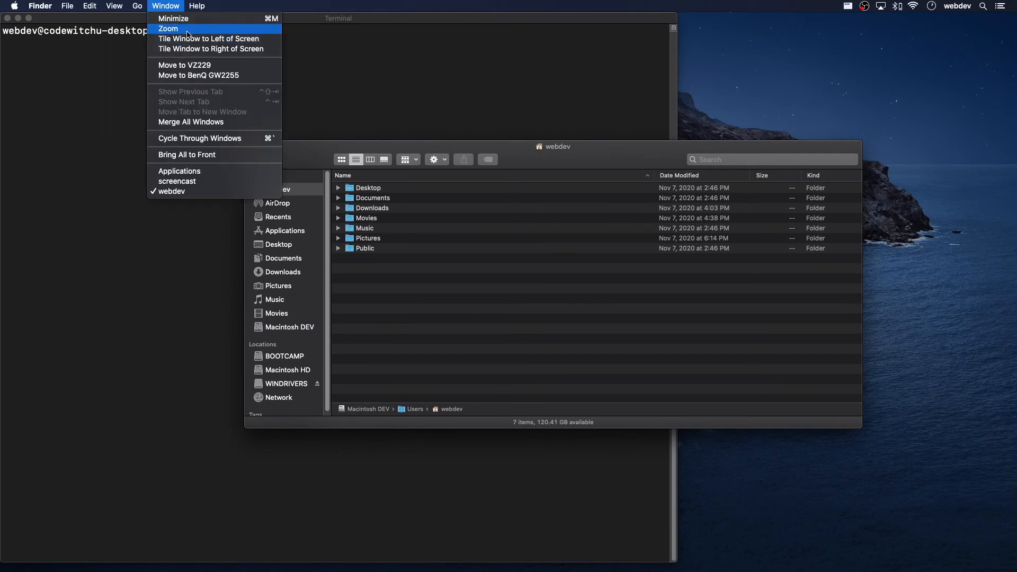
{"action": "mouse_move", "coordinate": [615, 169]}
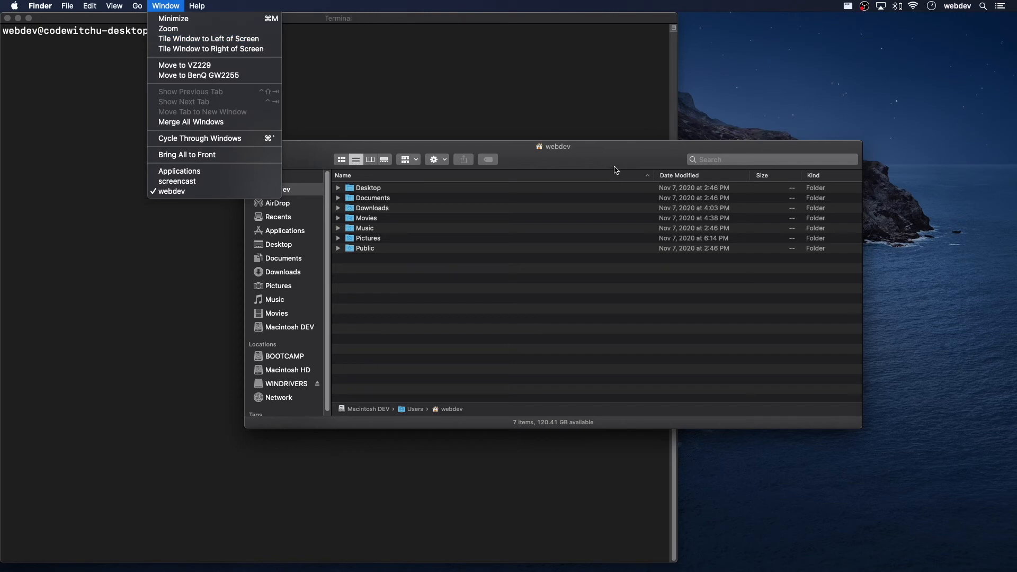
{"action": "left_click", "coordinate": [14, 7]}
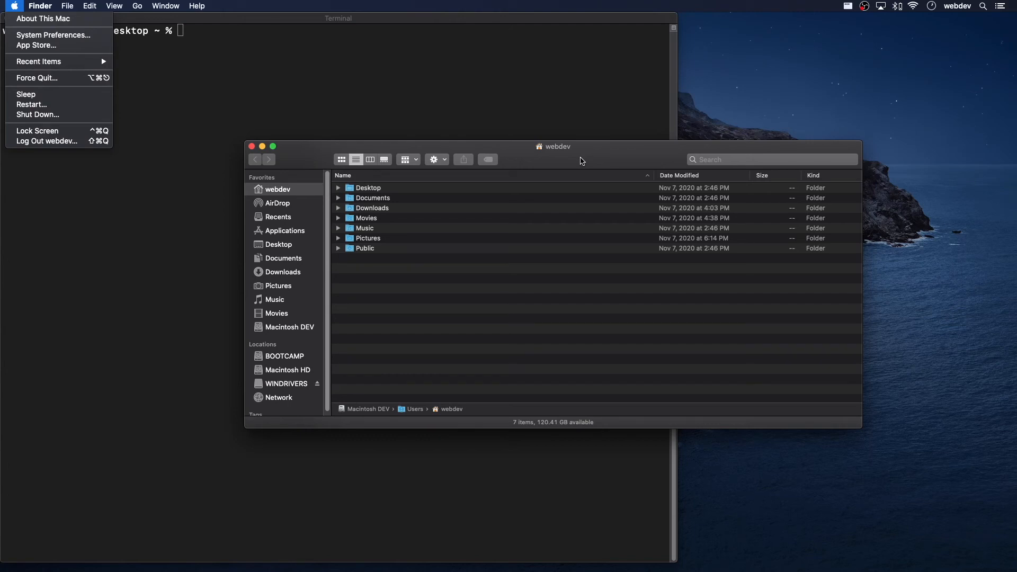
{"action": "mouse_move", "coordinate": [617, 183]}
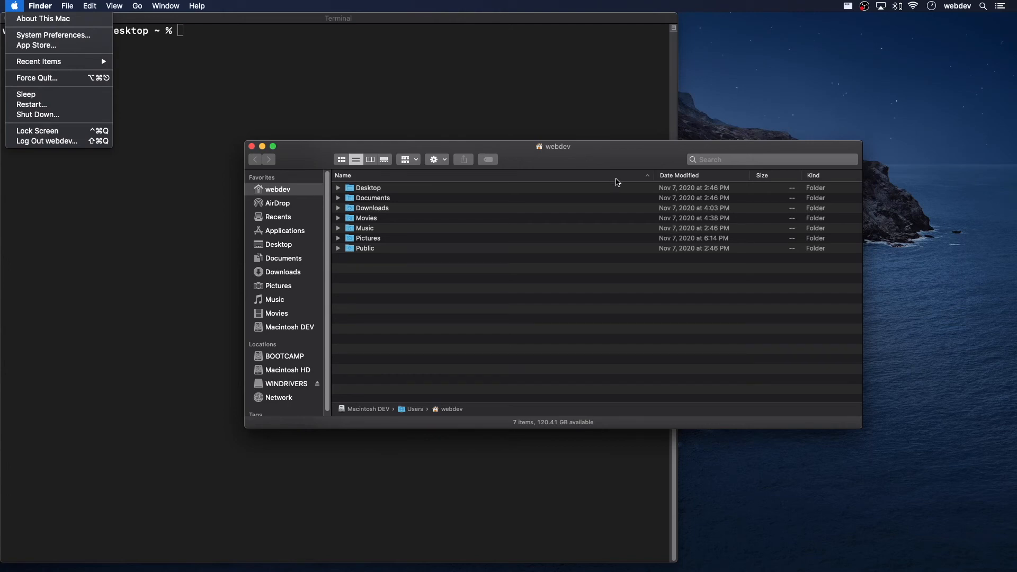
{"action": "left_click", "coordinate": [594, 147]}
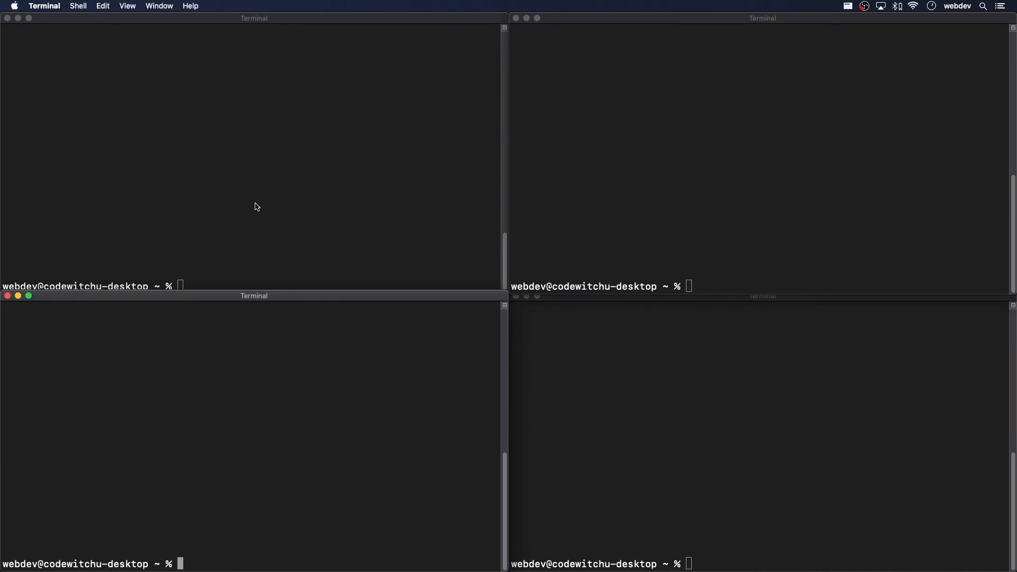
- Run 'clear' in a Terminal window and focus the next window for the four-quadrant snap
{"action": "type", "text": "clear"}
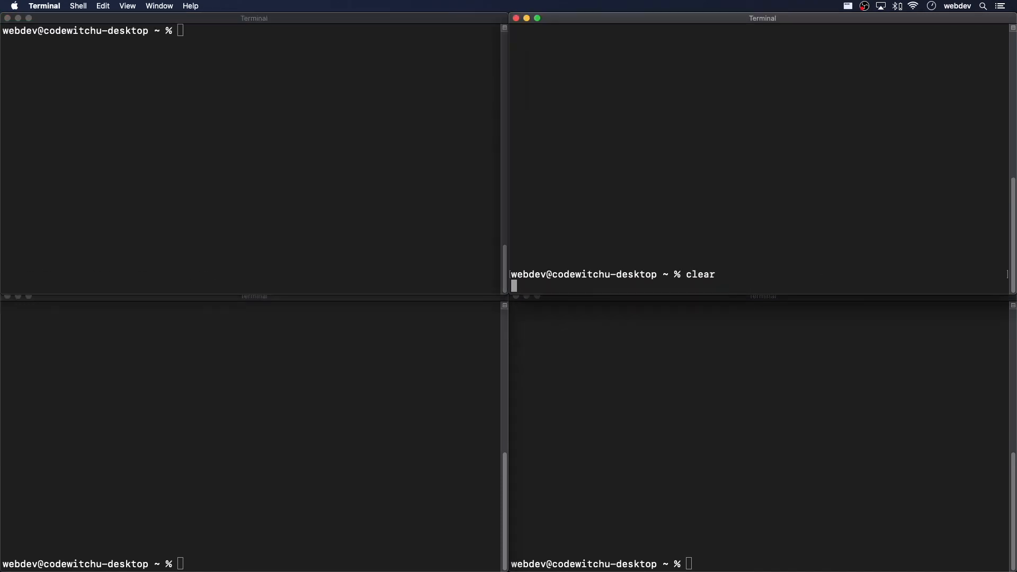
{"action": "left_click", "coordinate": [253, 296]}
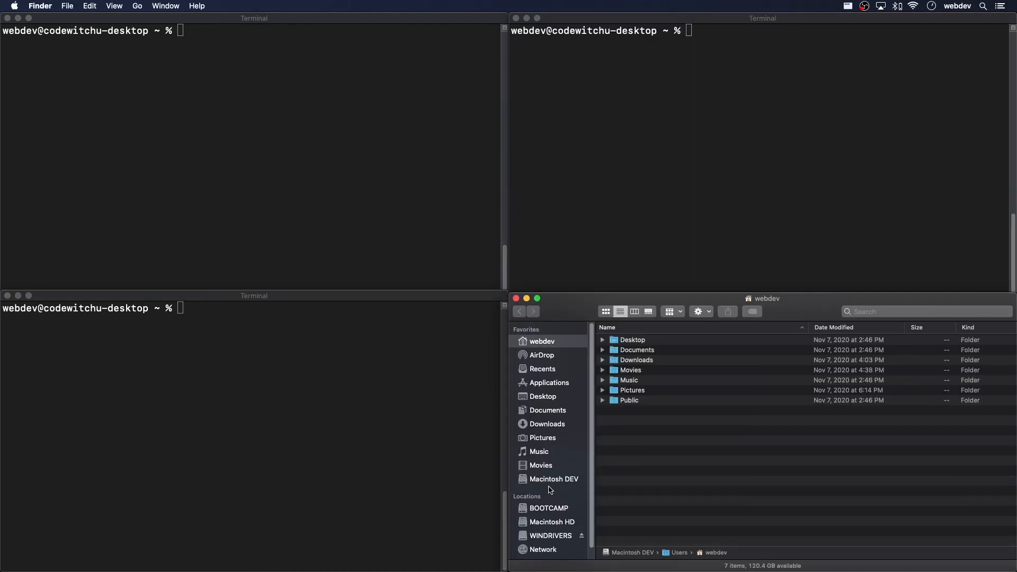
{"action": "mouse_move", "coordinate": [499, 189]}
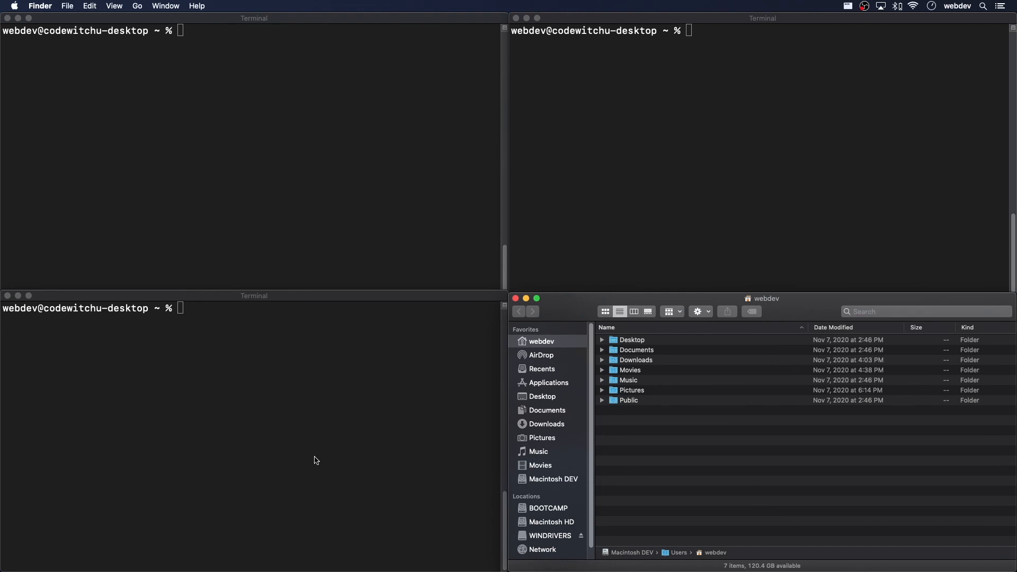
{"action": "mouse_move", "coordinate": [325, 458]}
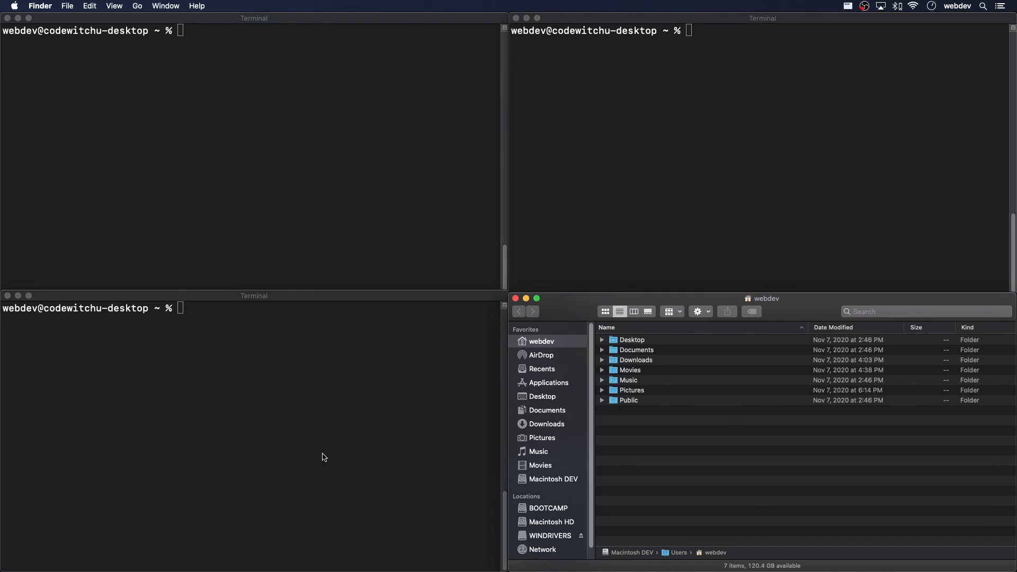